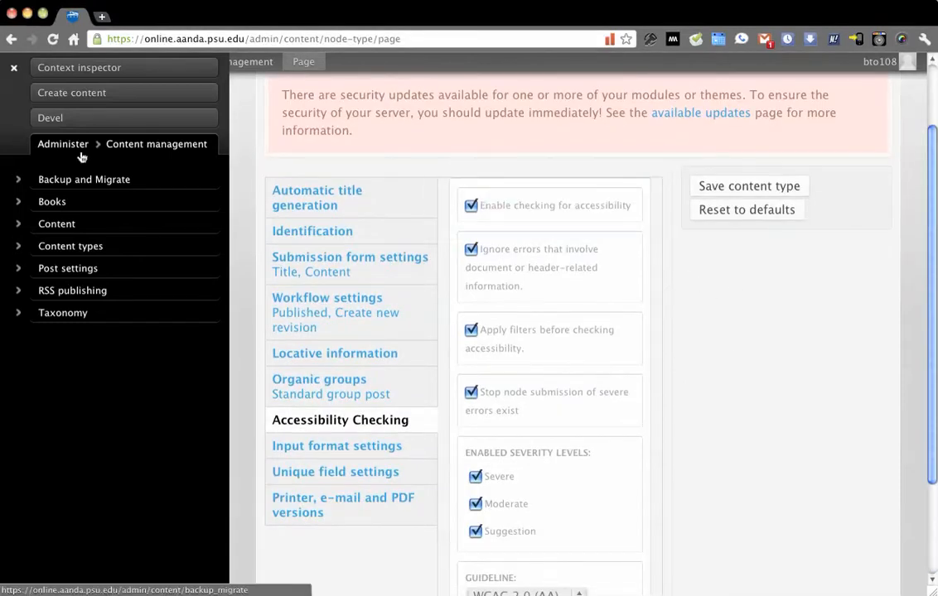
# Step: Open Input formats from Administer > Site configuration in the admin menu
pyautogui.click(63, 144)
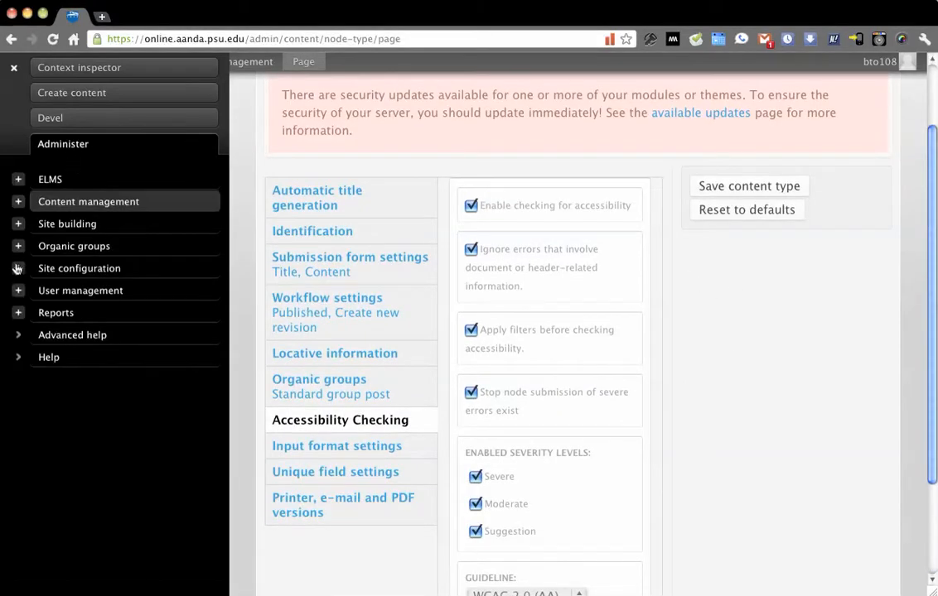
pyautogui.moveTo(9, 299)
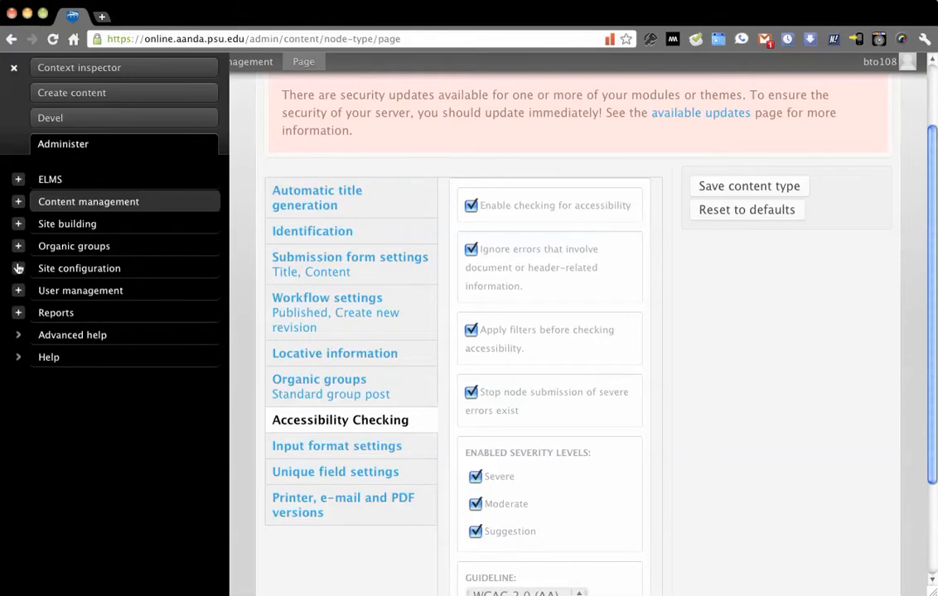
pyautogui.click(78, 267)
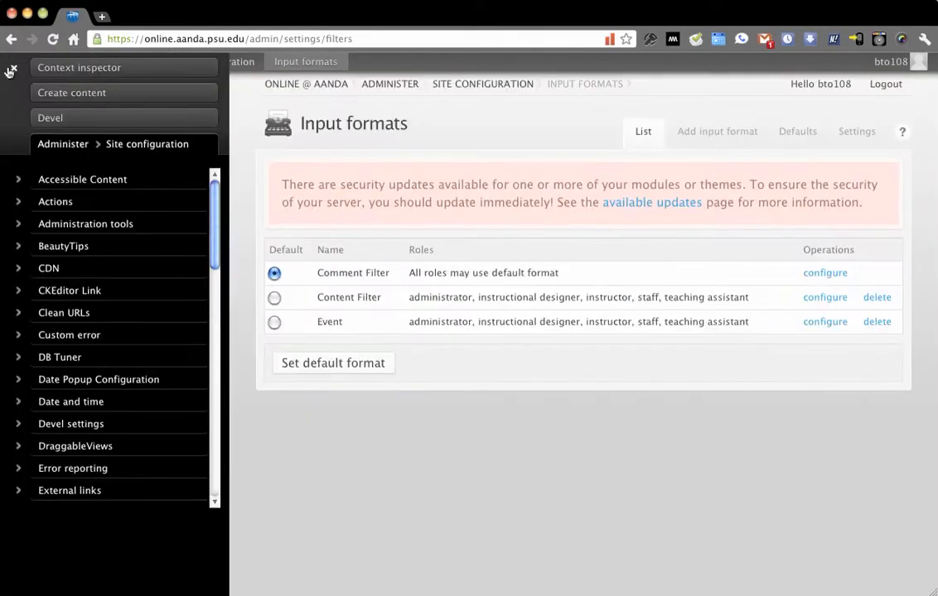
# Step: Open the Content Filter format's settings and review its roles and filters, including HTML Purifier (advanced)
pyautogui.click(9, 71)
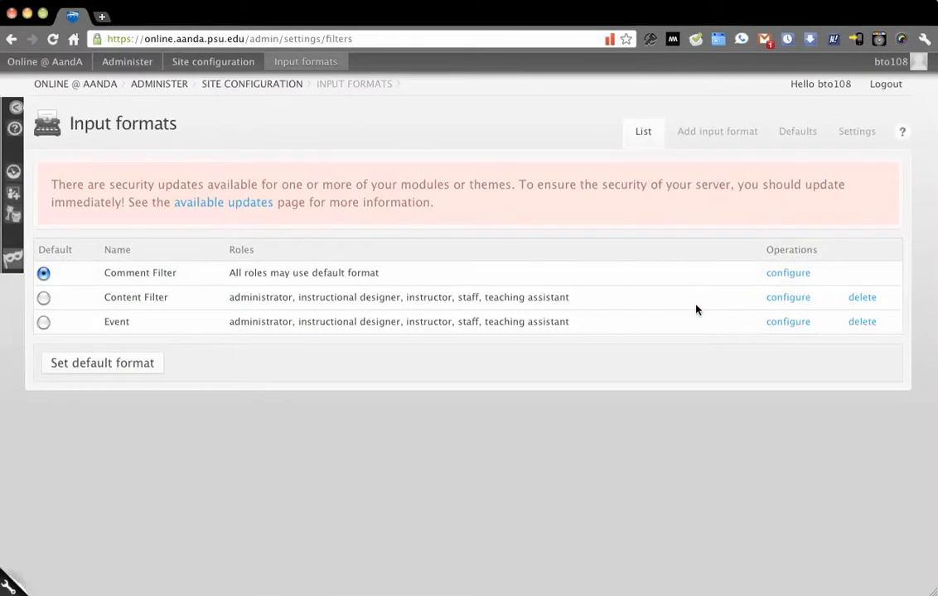
pyautogui.click(787, 297)
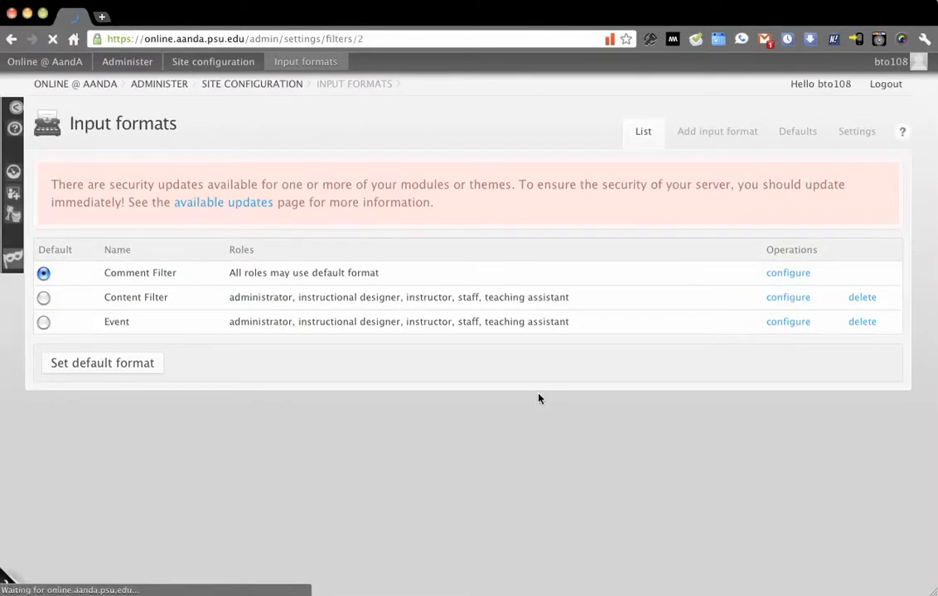
pyautogui.click(787, 297)
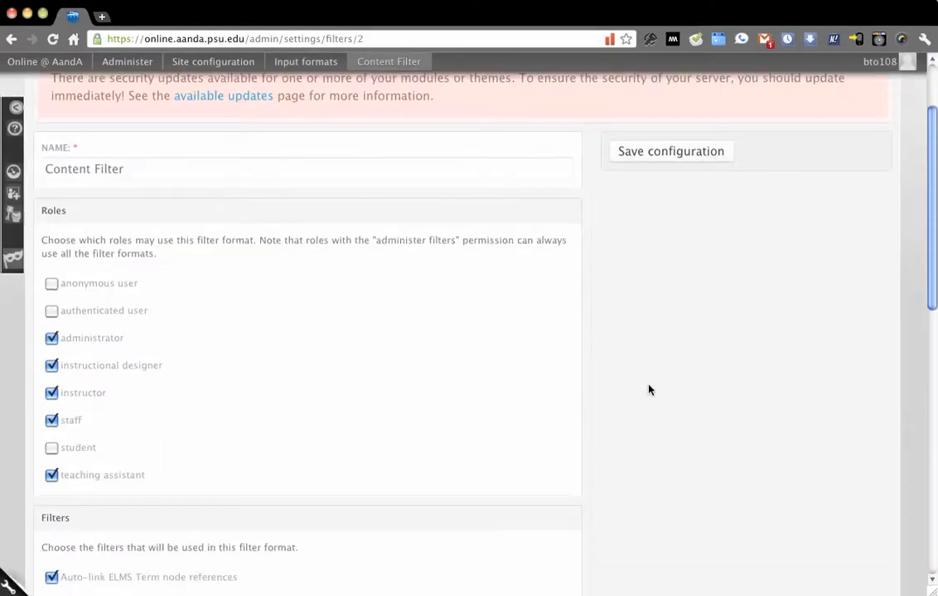
pyautogui.scroll(-3)
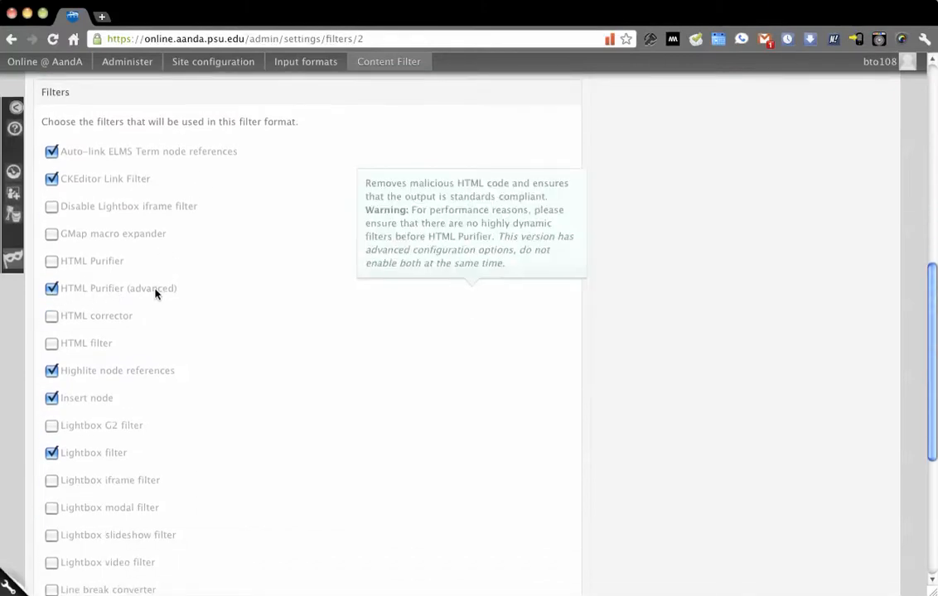
pyautogui.moveTo(621, 293)
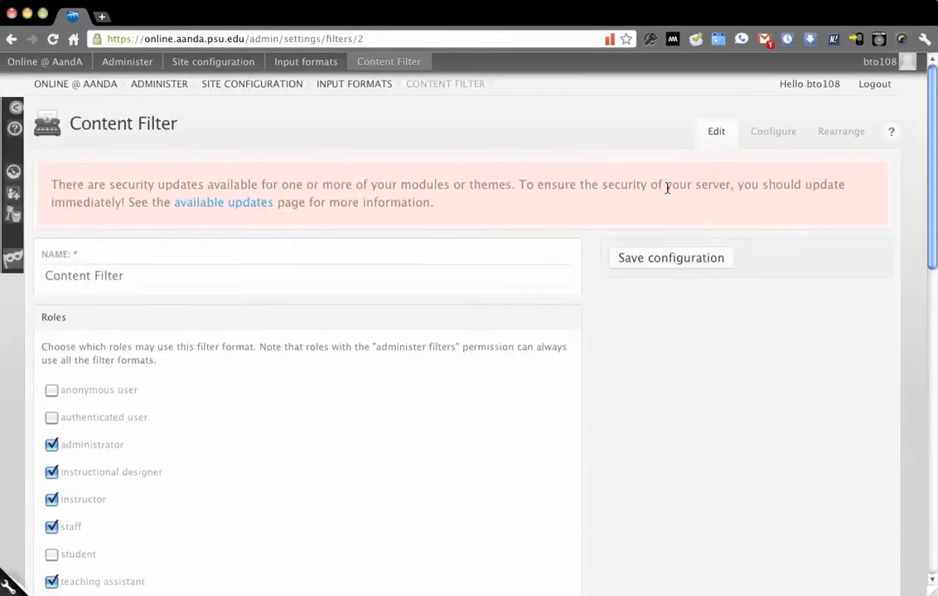
# Step: Open the Content Filter's Configure tab and browse the HTML Purifier AutoFormat, CSS and RemoveEmpty options
pyautogui.click(772, 130)
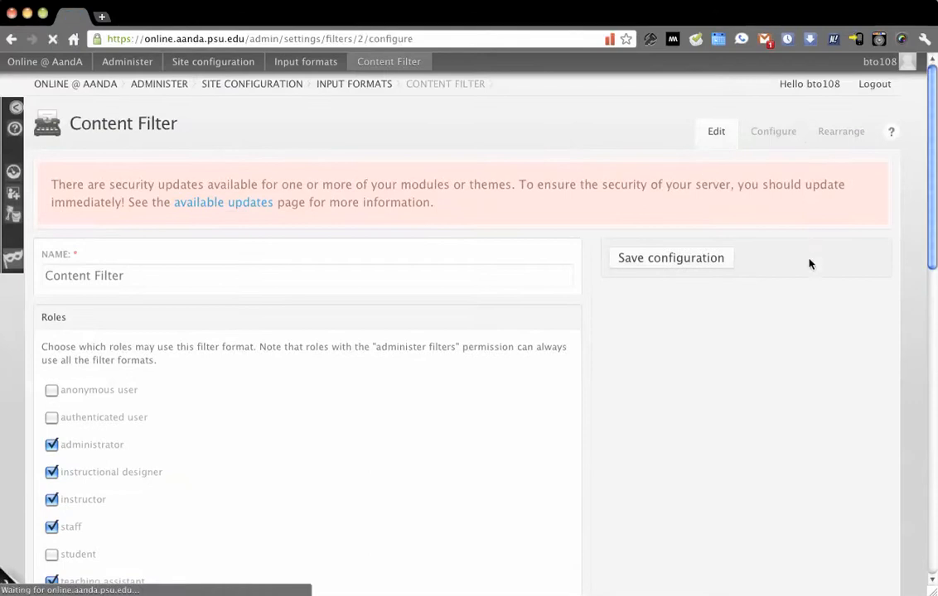
pyautogui.click(771, 131)
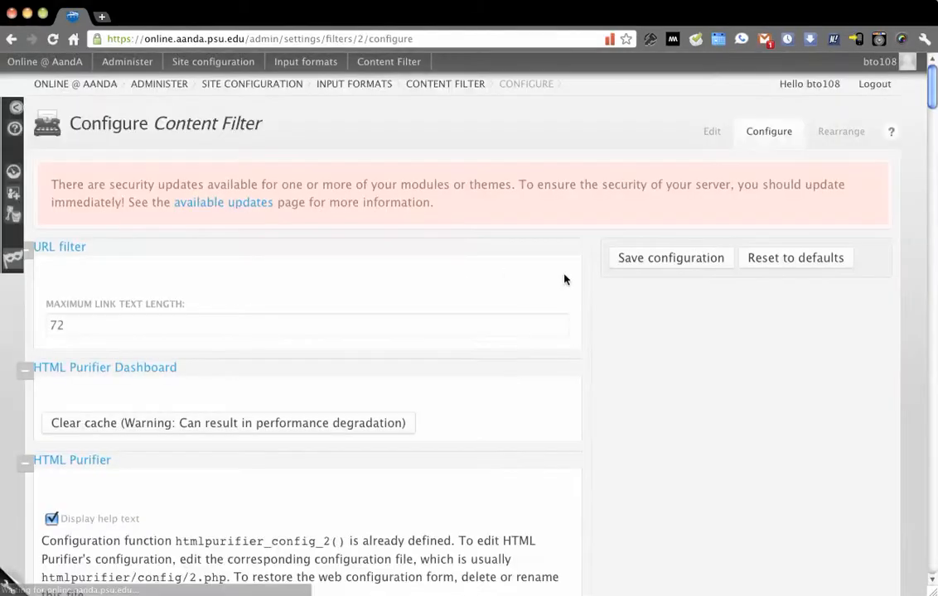
pyautogui.scroll(-3)
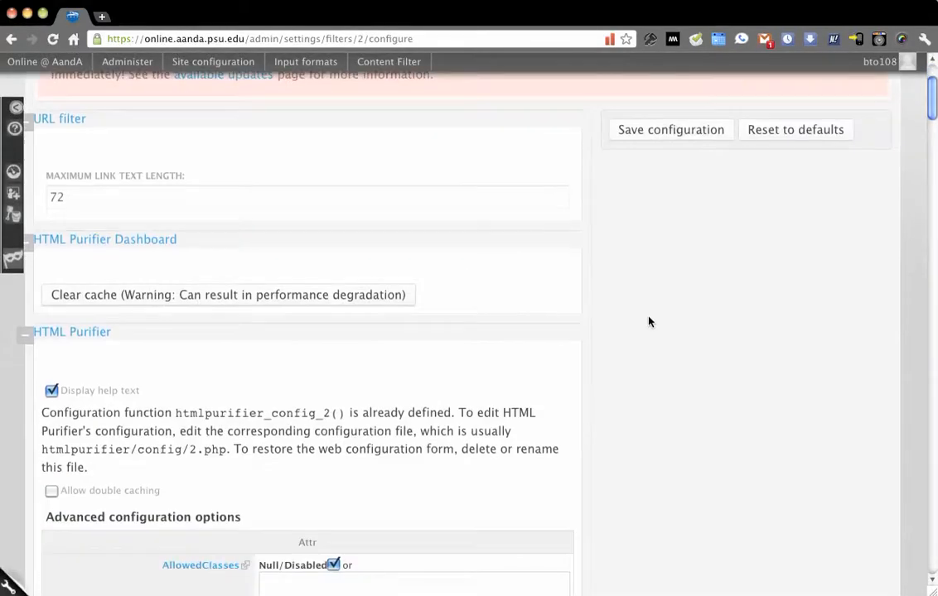
pyautogui.scroll(-3)
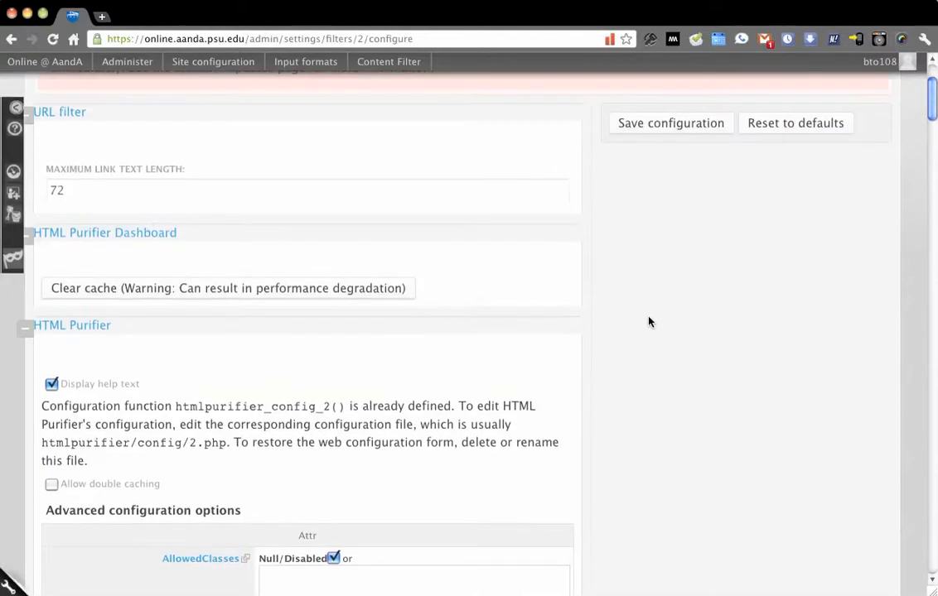
pyautogui.scroll(-3)
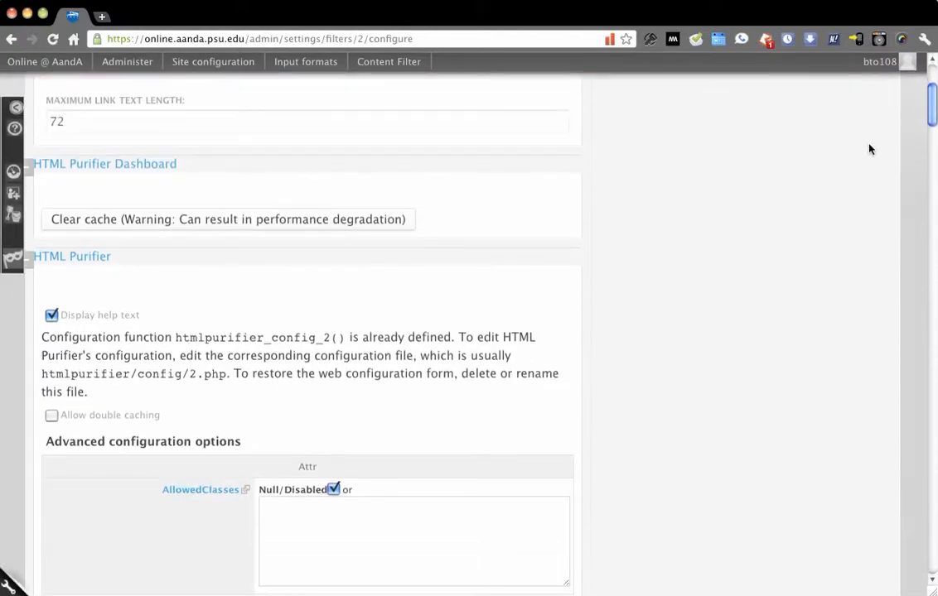
pyautogui.scroll(-3)
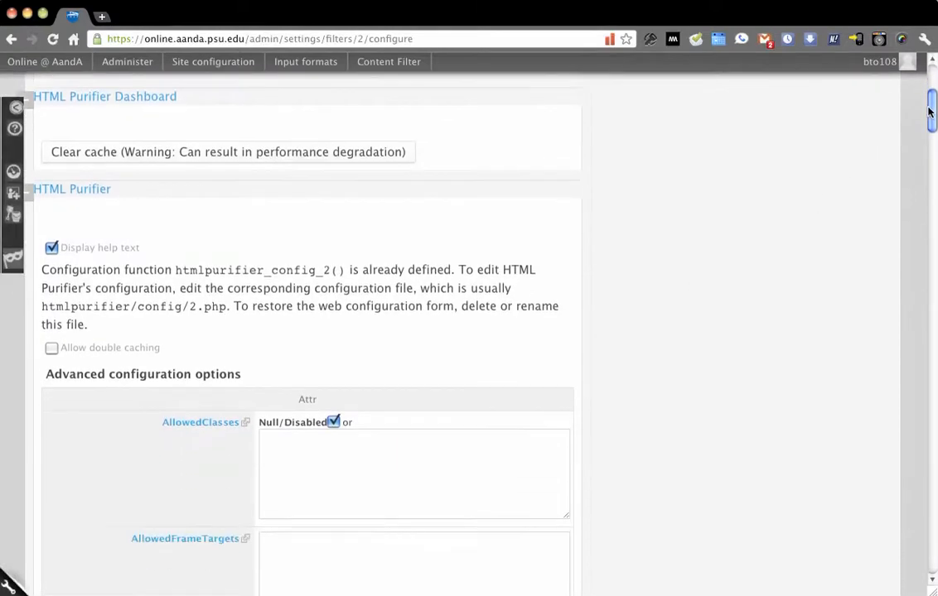
pyautogui.scroll(-3)
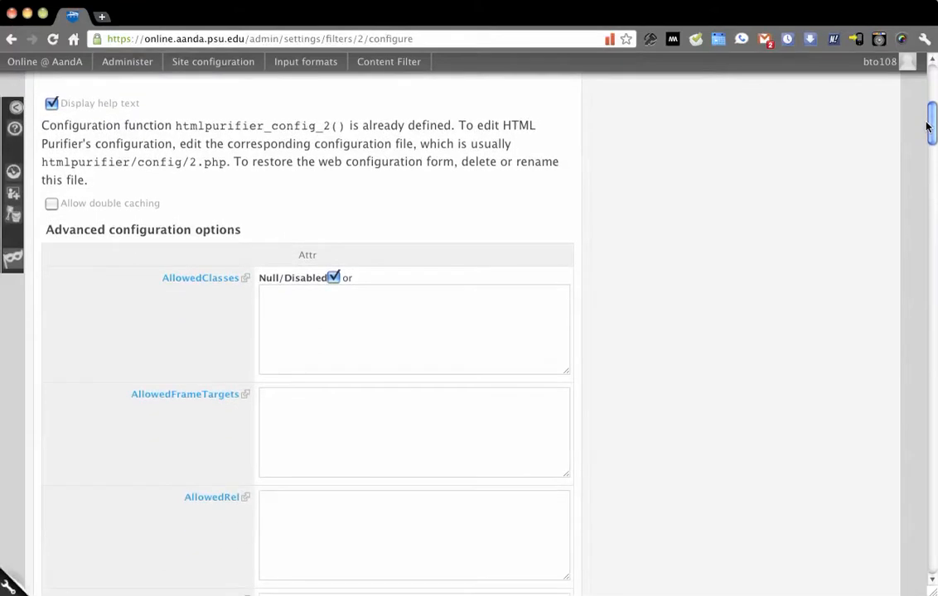
pyautogui.scroll(-3)
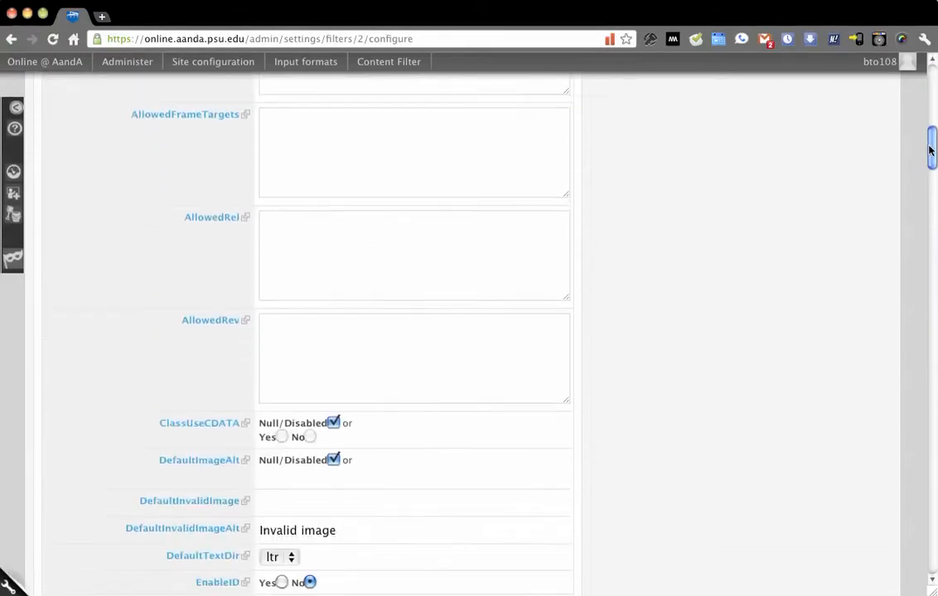
pyautogui.scroll(-3)
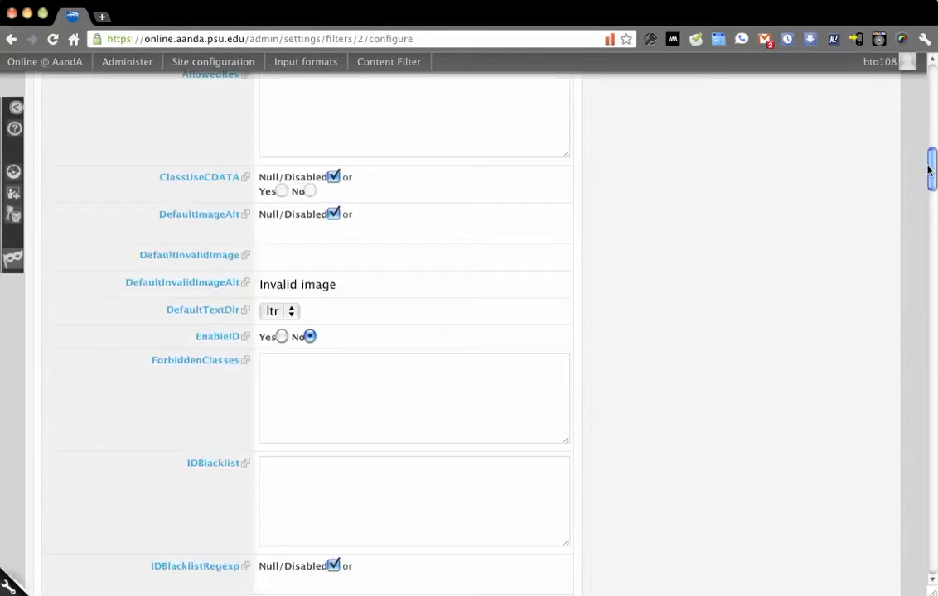
pyautogui.scroll(-3)
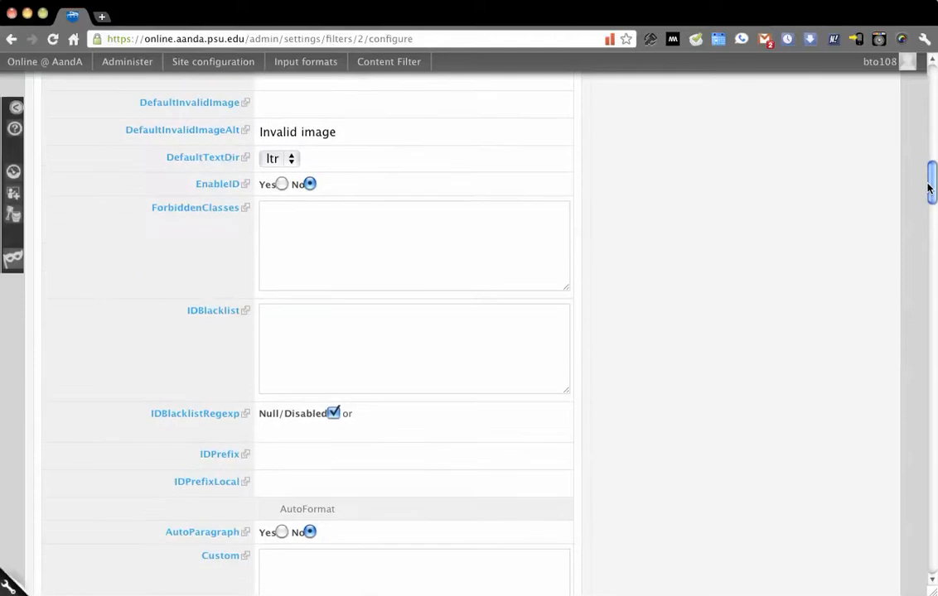
pyautogui.scroll(-3)
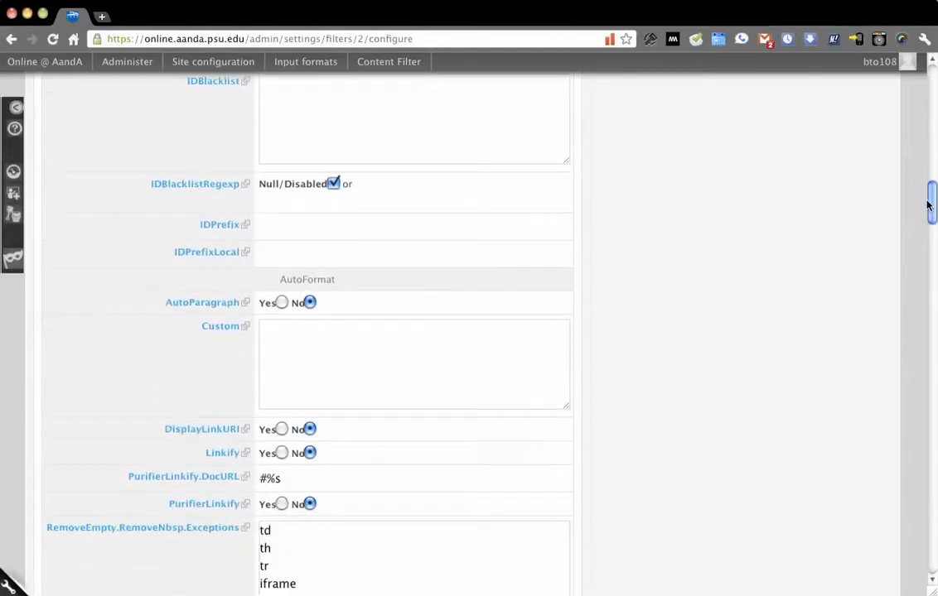
pyautogui.scroll(-3)
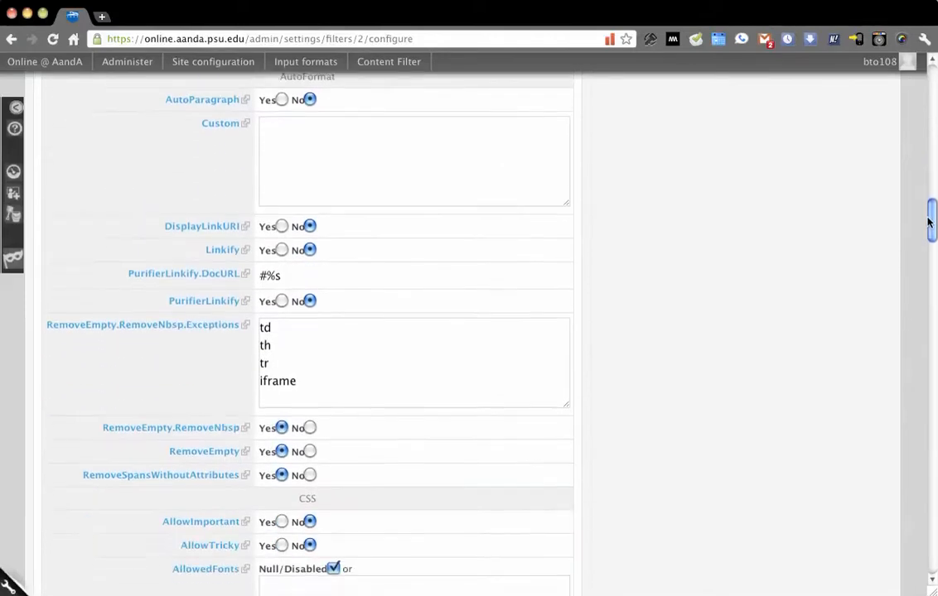
pyautogui.scroll(-3)
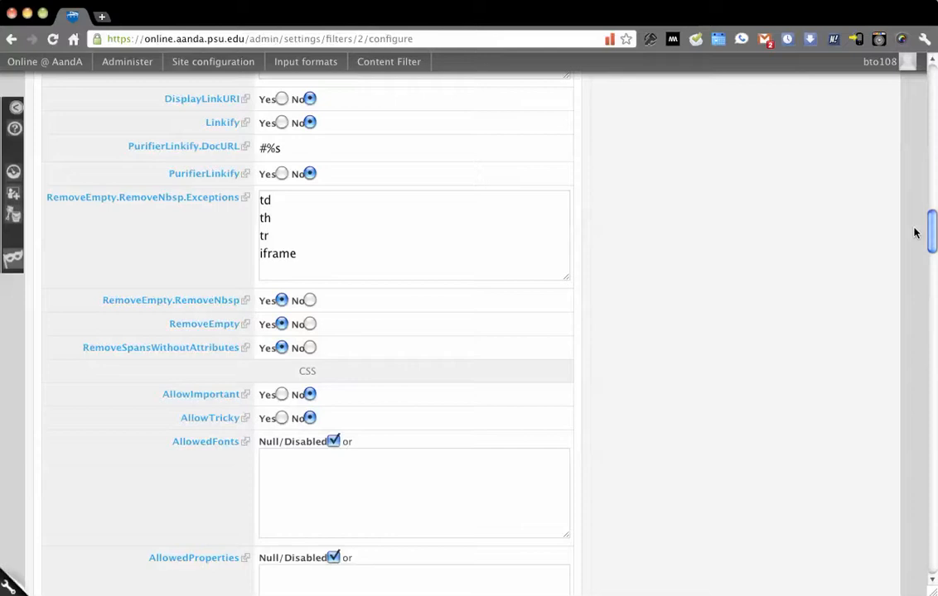
pyautogui.scroll(-3)
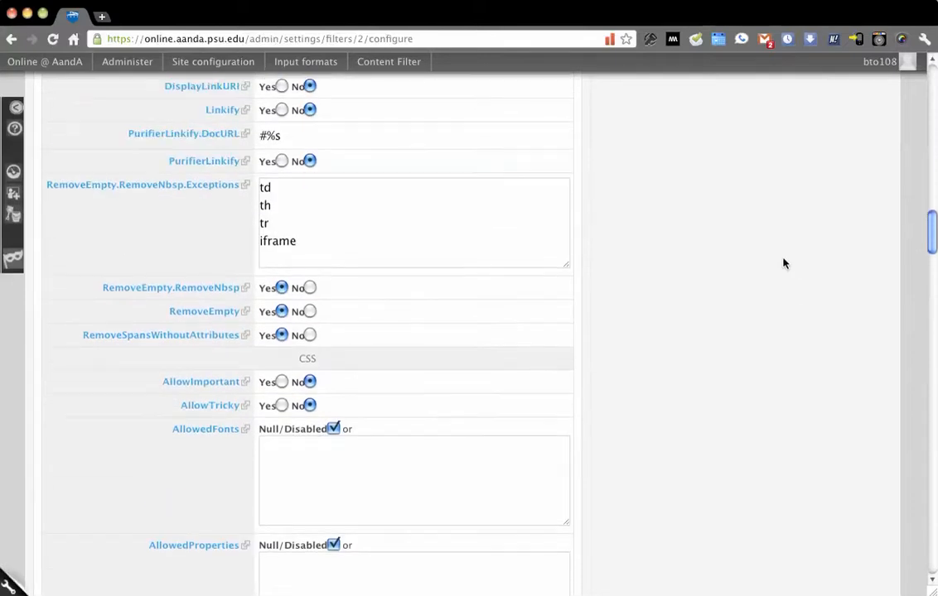
pyautogui.moveTo(177, 287)
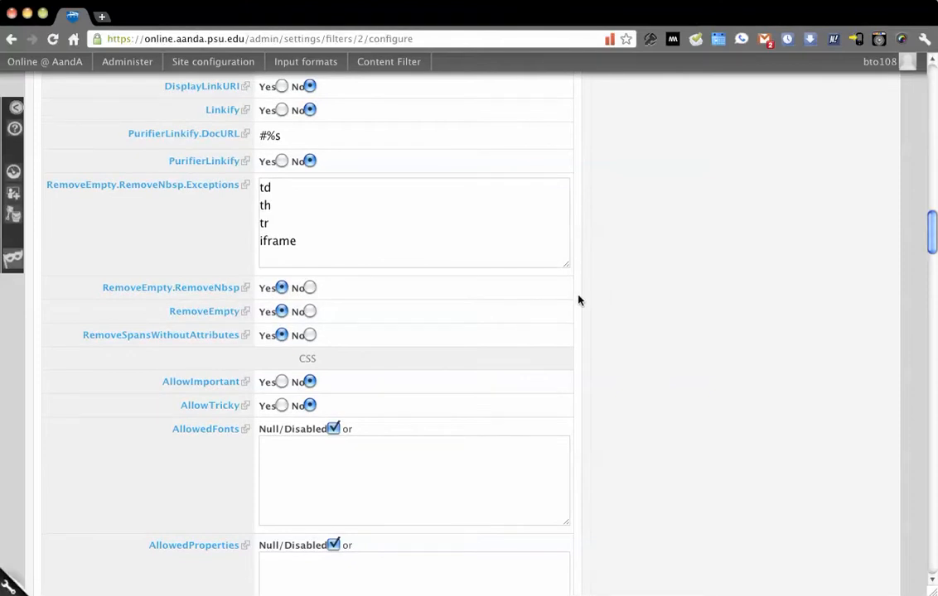
pyautogui.moveTo(630, 288)
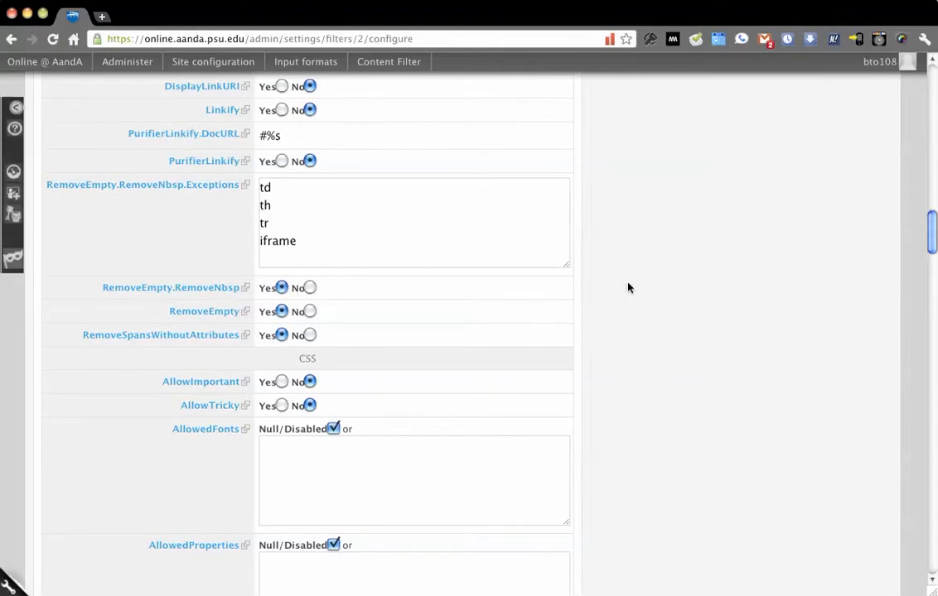
pyautogui.moveTo(718, 310)
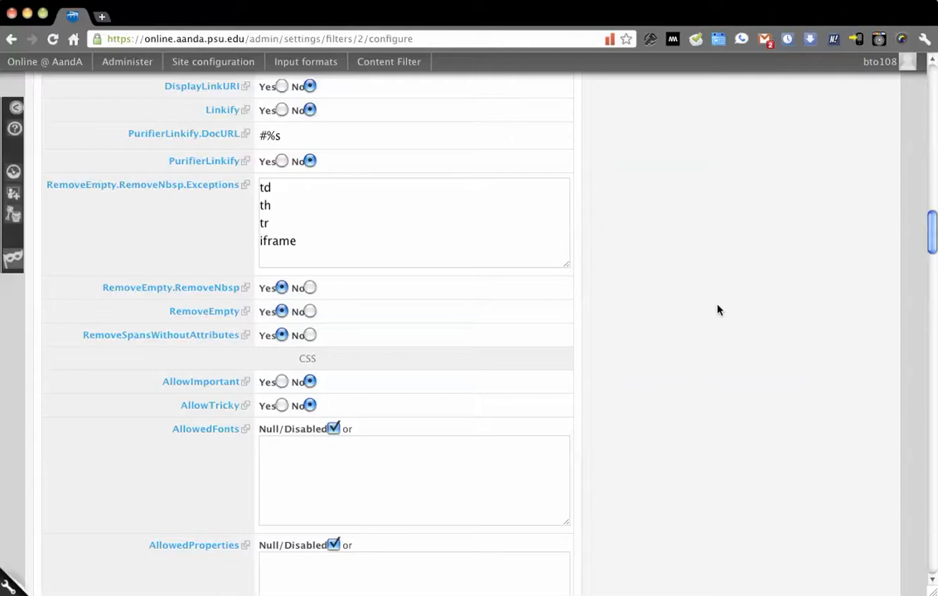
pyautogui.moveTo(158, 321)
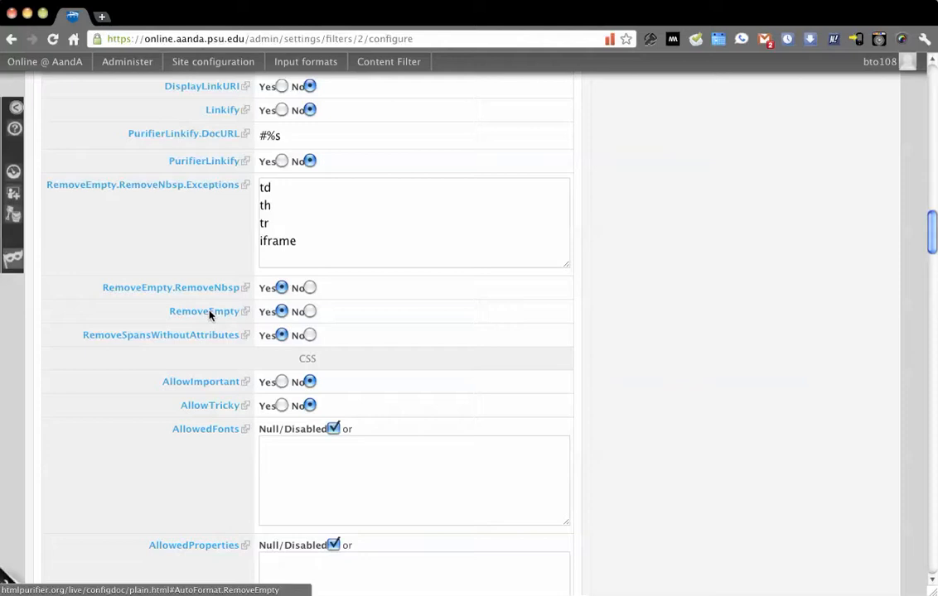
pyautogui.moveTo(137, 326)
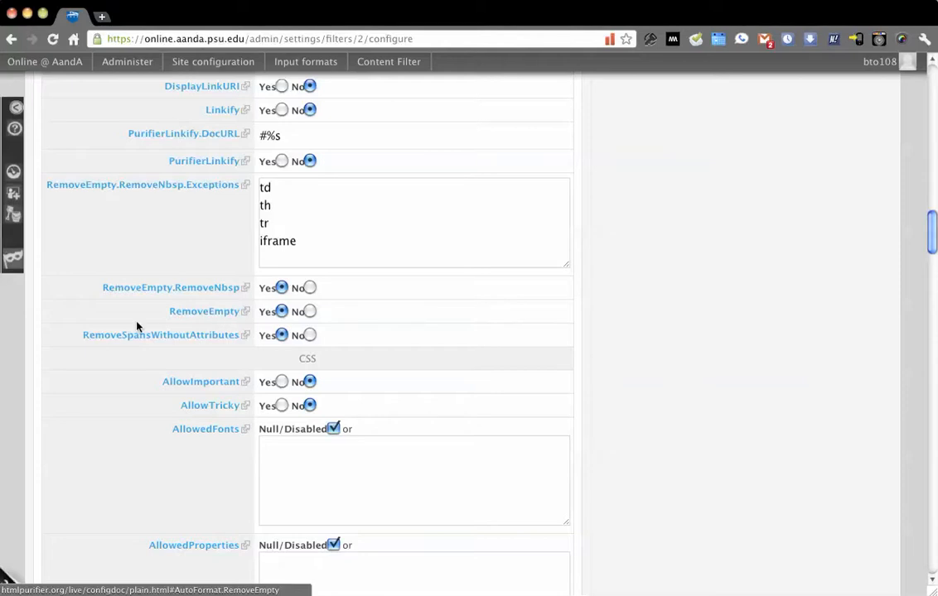
pyautogui.moveTo(147, 310)
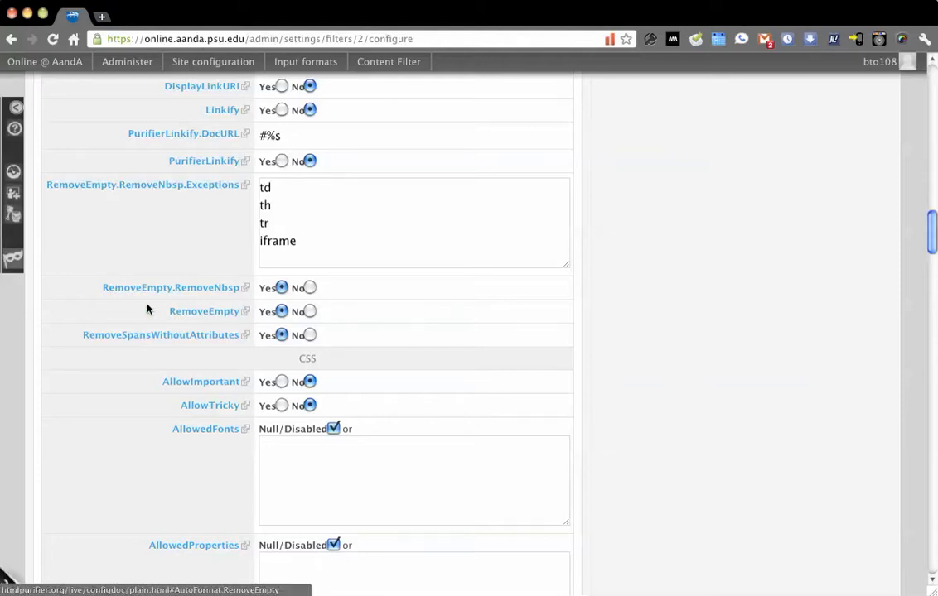
pyautogui.moveTo(126, 333)
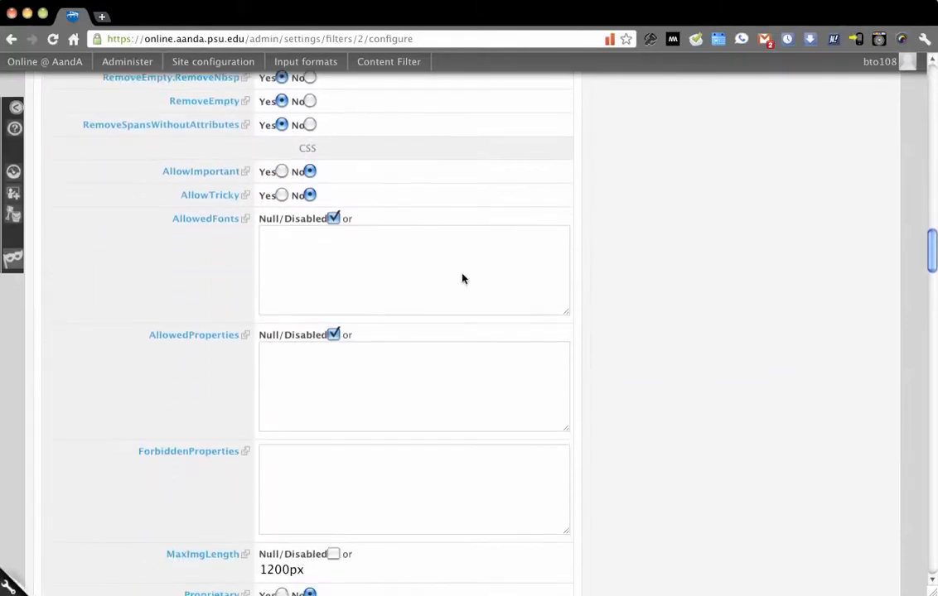
pyautogui.moveTo(737, 331)
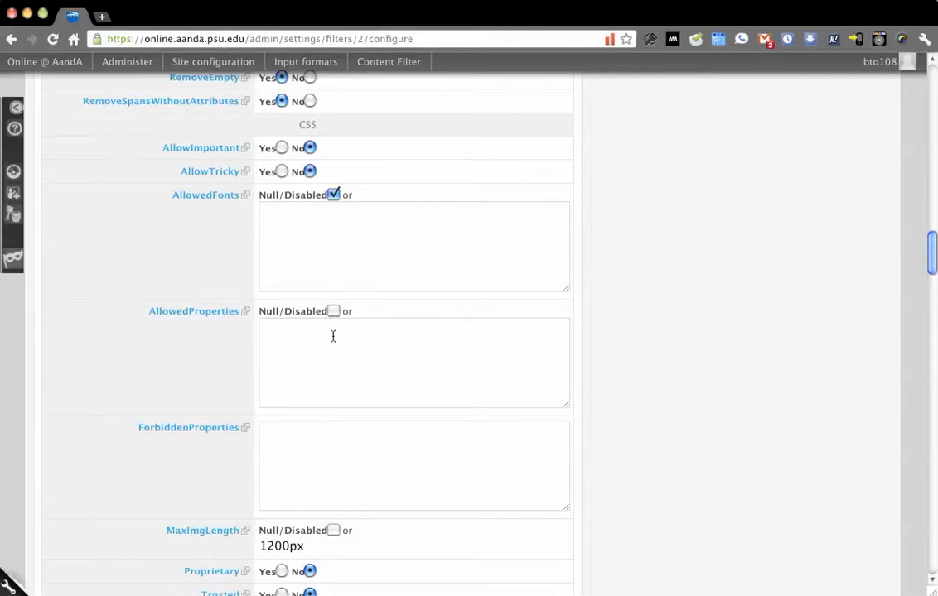
pyautogui.write('style')
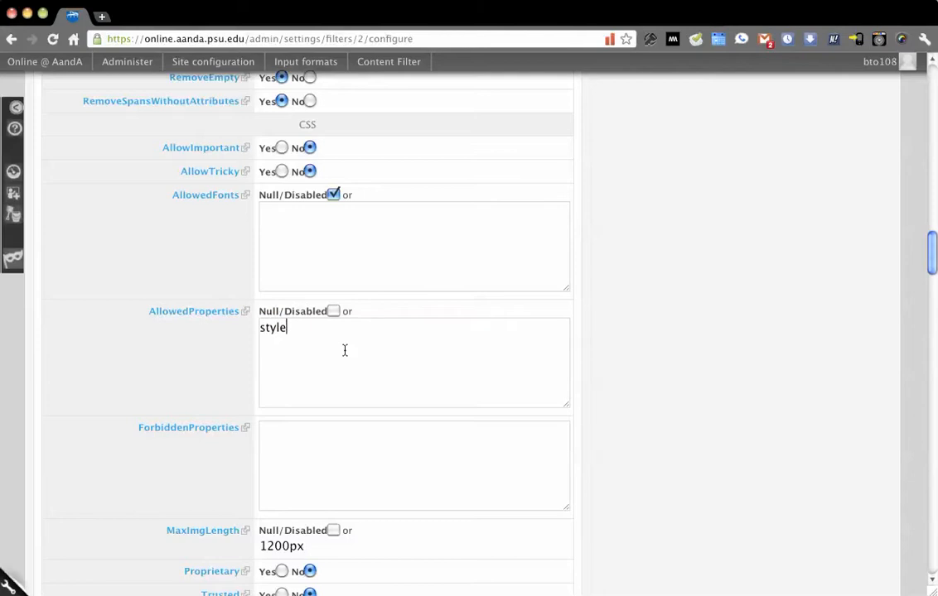
pyautogui.doubleClick(272, 328)
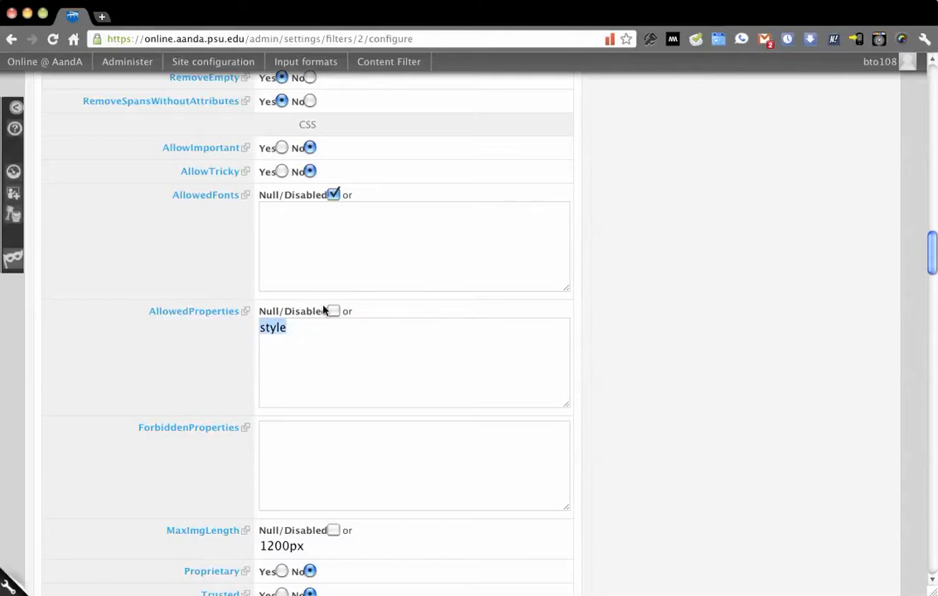
pyautogui.click(333, 310)
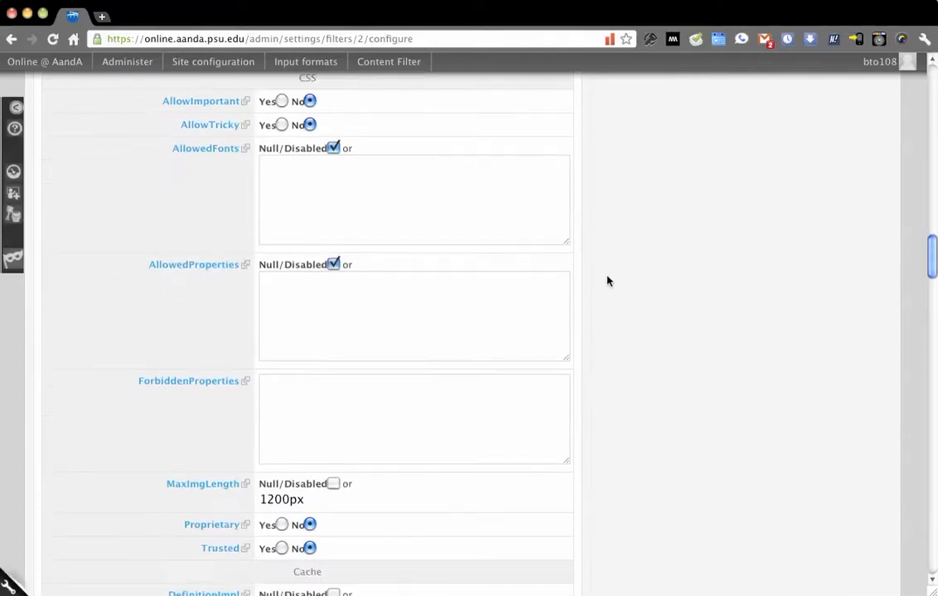
pyautogui.scroll(-3)
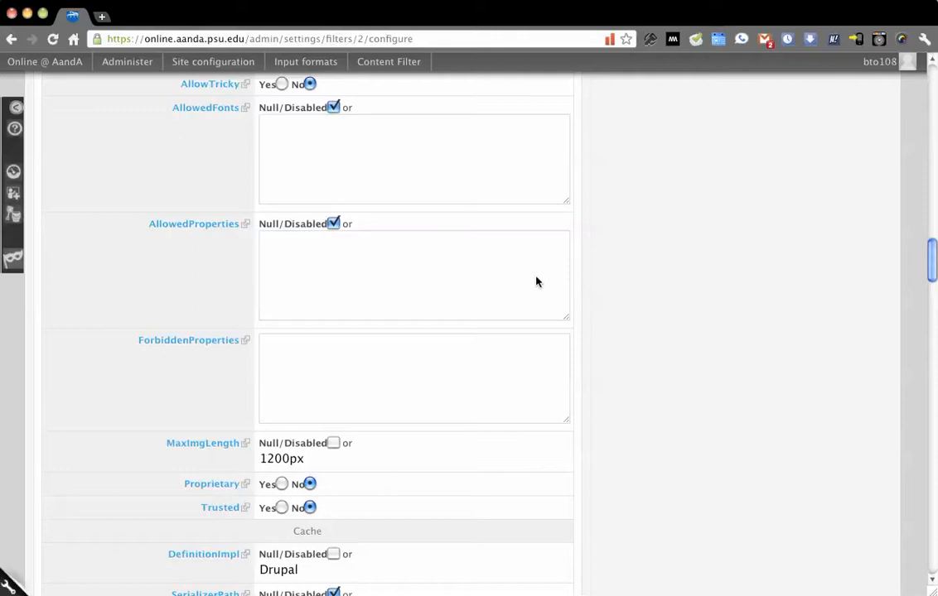
pyautogui.moveTo(582, 238)
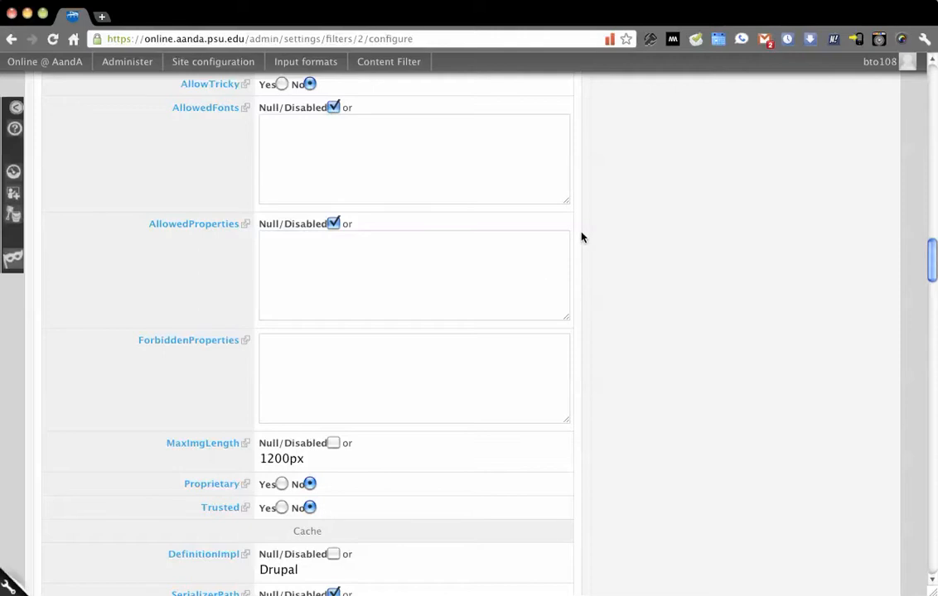
pyautogui.scroll(-3)
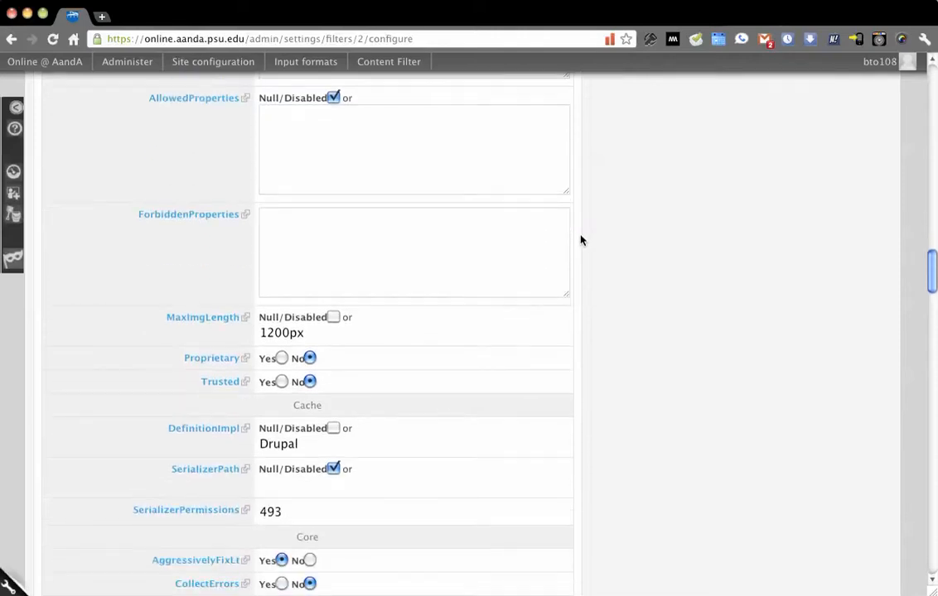
pyautogui.scroll(-3)
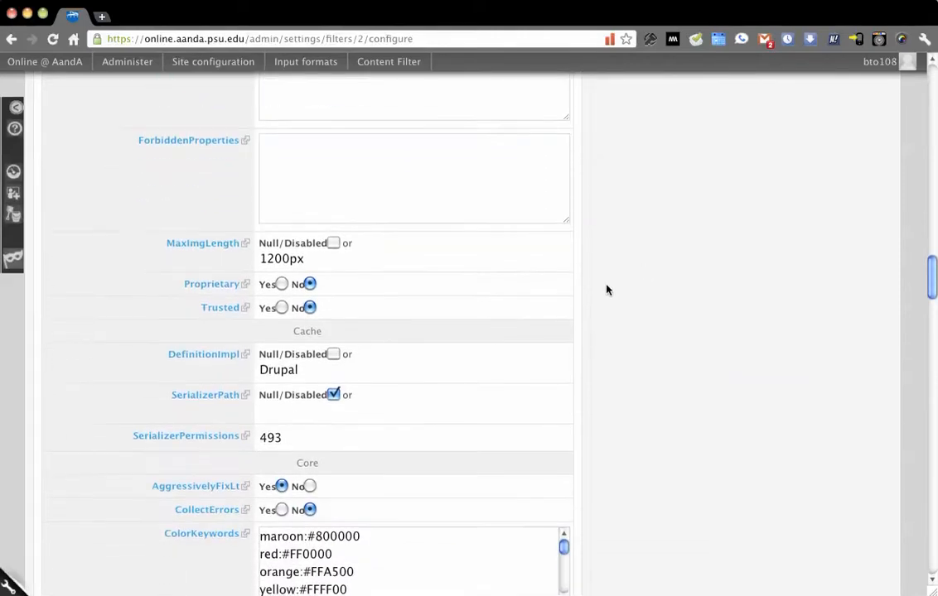
pyautogui.scroll(-3)
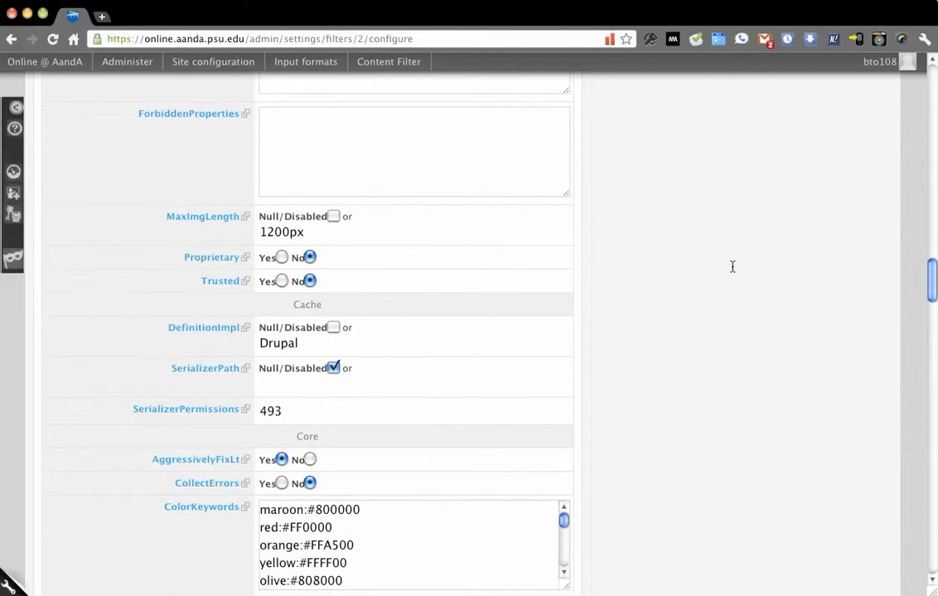
pyautogui.scroll(3)
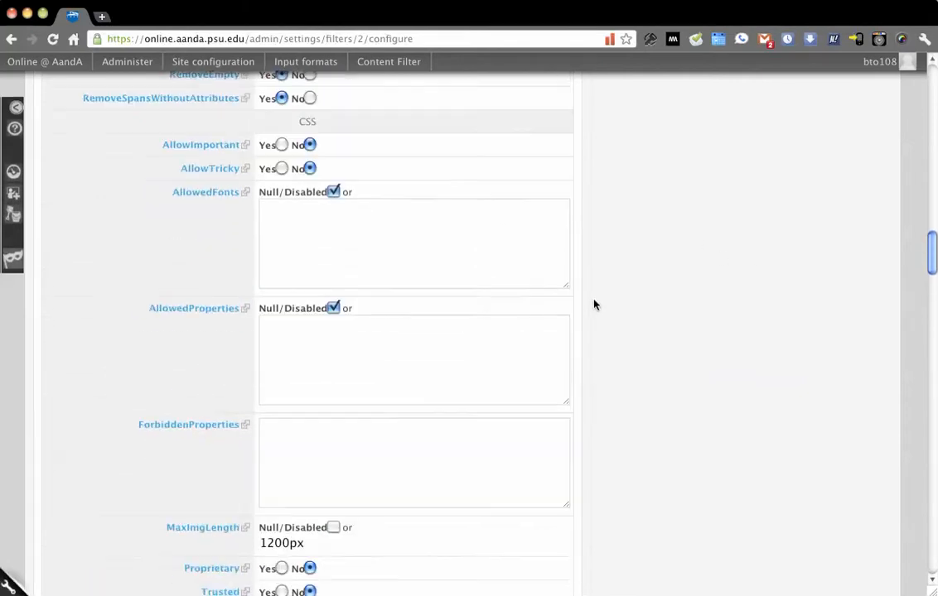
pyautogui.scroll(-3)
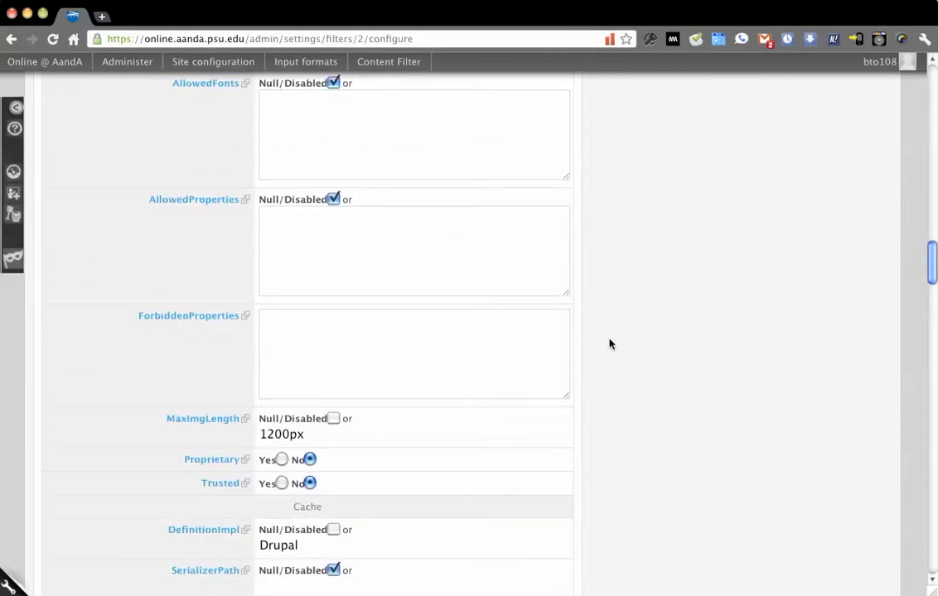
pyautogui.scroll(-3)
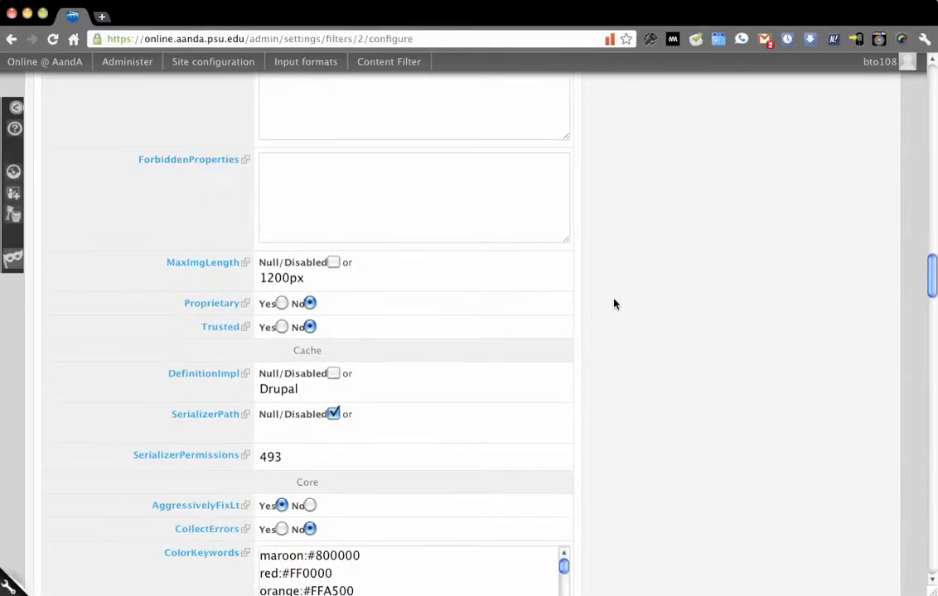
pyautogui.scroll(-3)
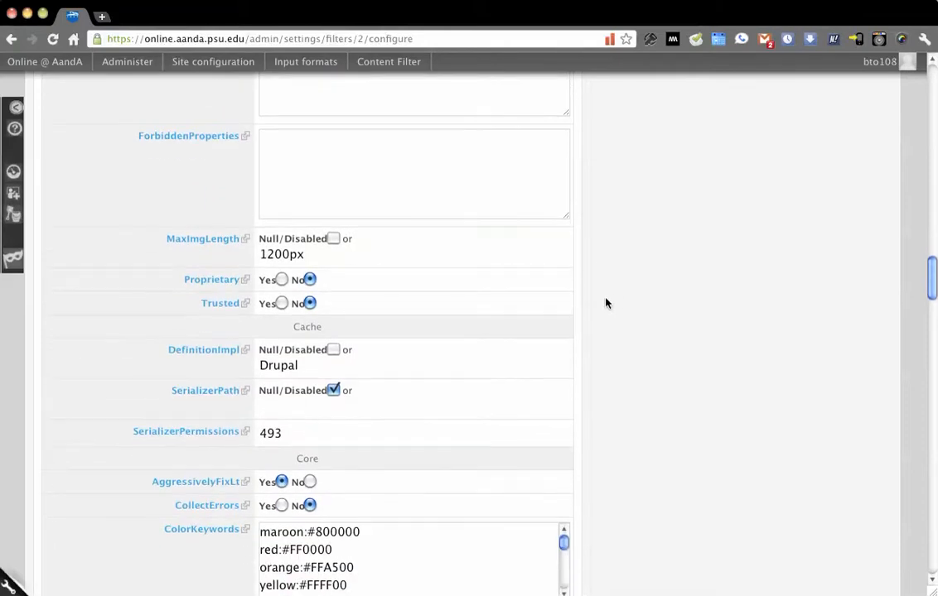
pyautogui.scroll(-3)
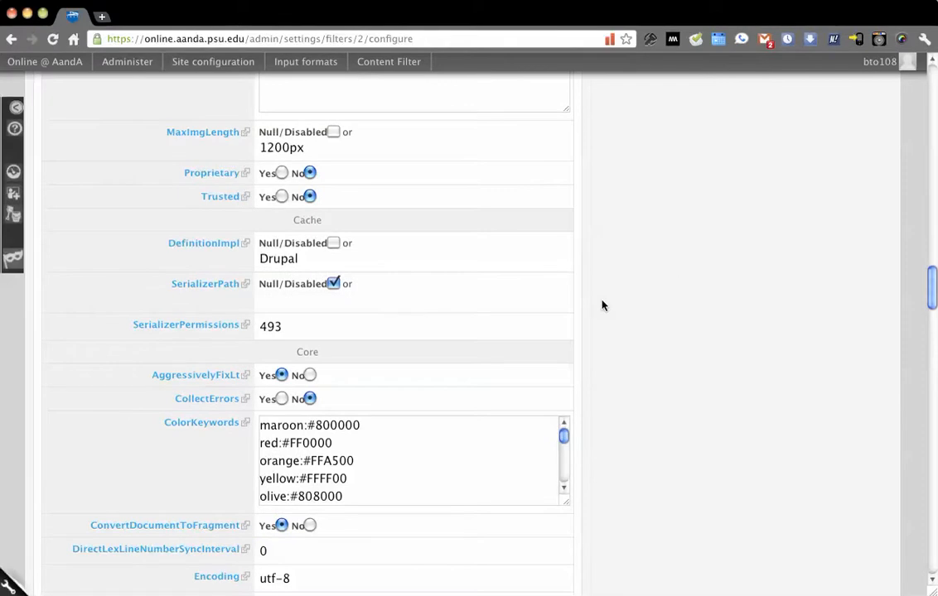
pyautogui.moveTo(626, 284)
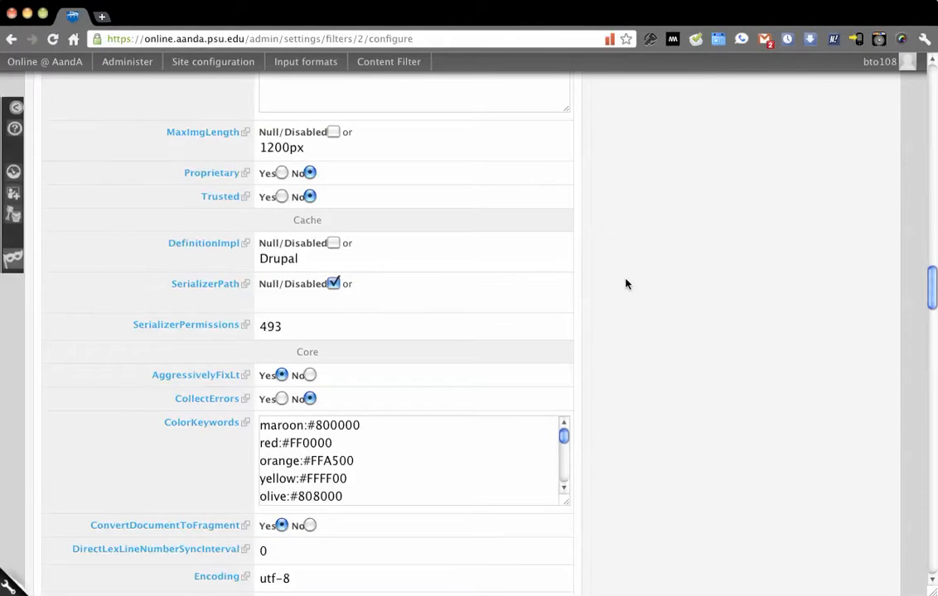
pyautogui.scroll(-3)
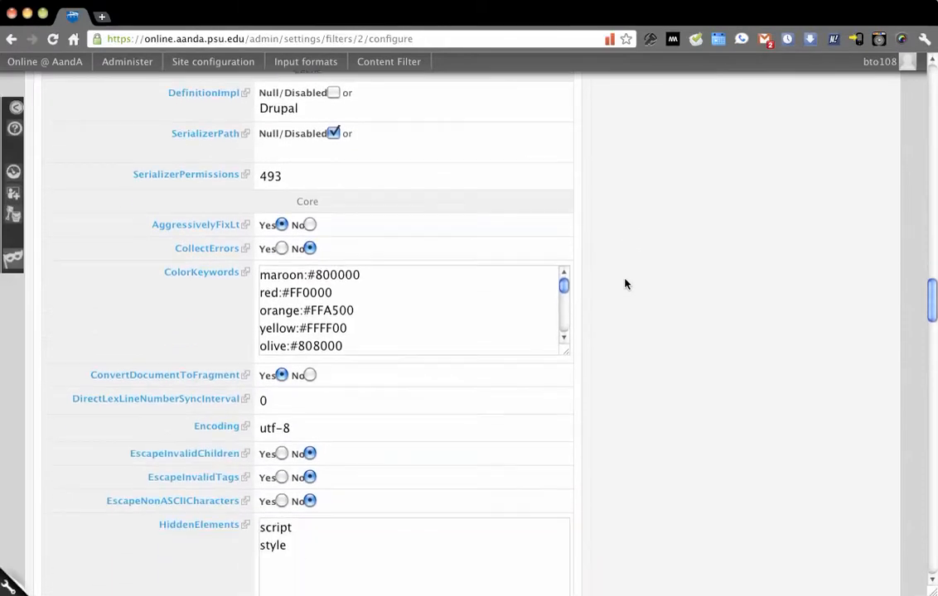
pyautogui.scroll(-3)
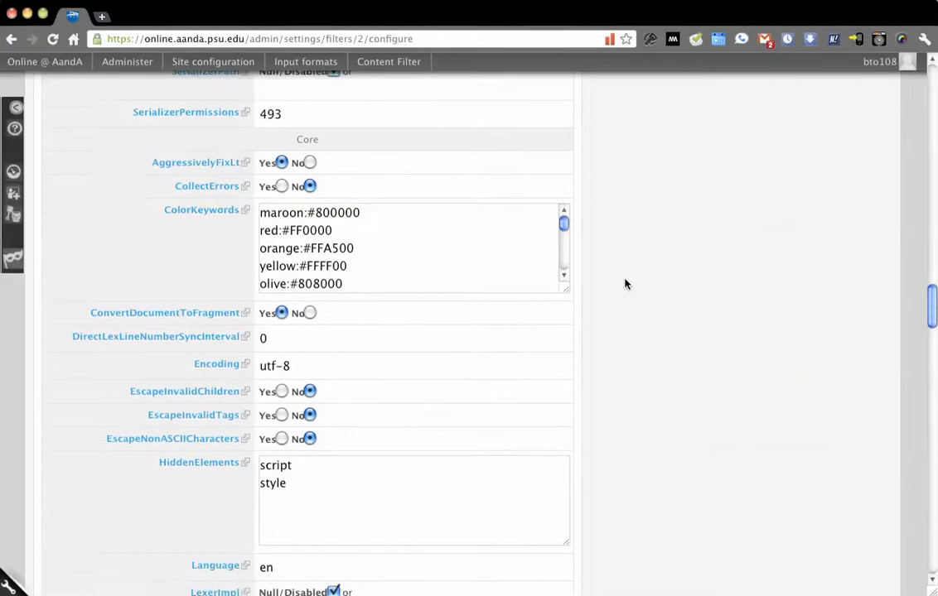
pyautogui.scroll(-3)
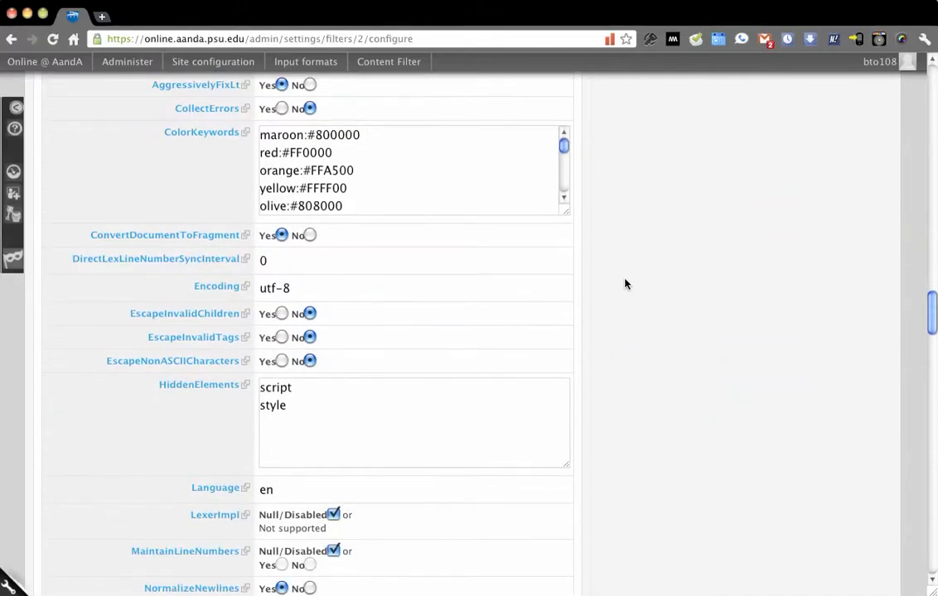
pyautogui.scroll(-3)
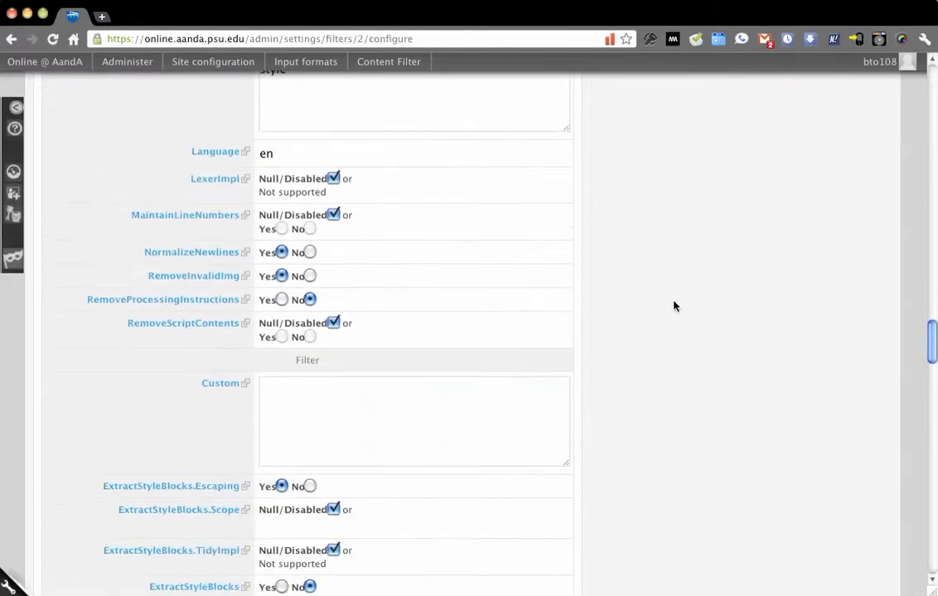
pyautogui.scroll(-3)
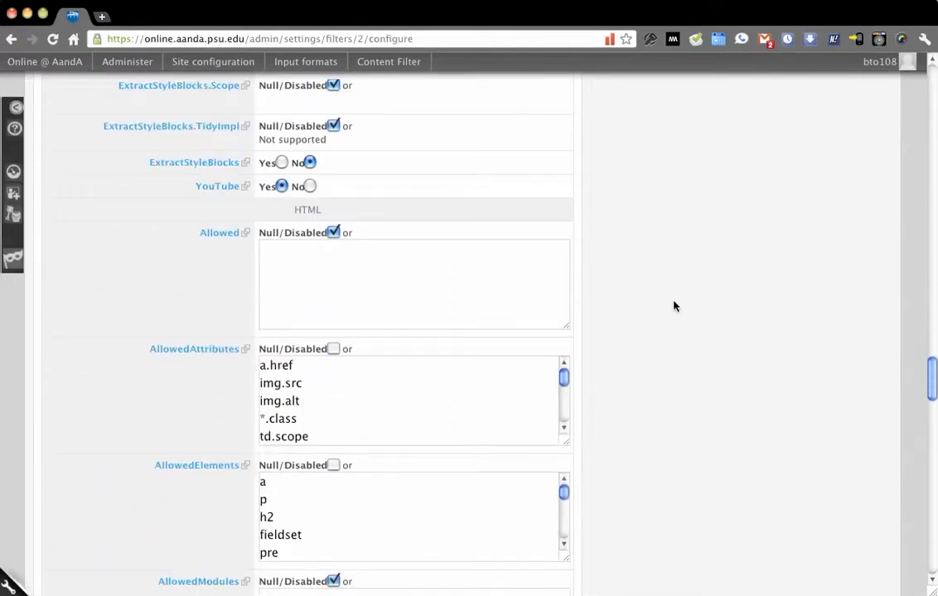
pyautogui.scroll(-3)
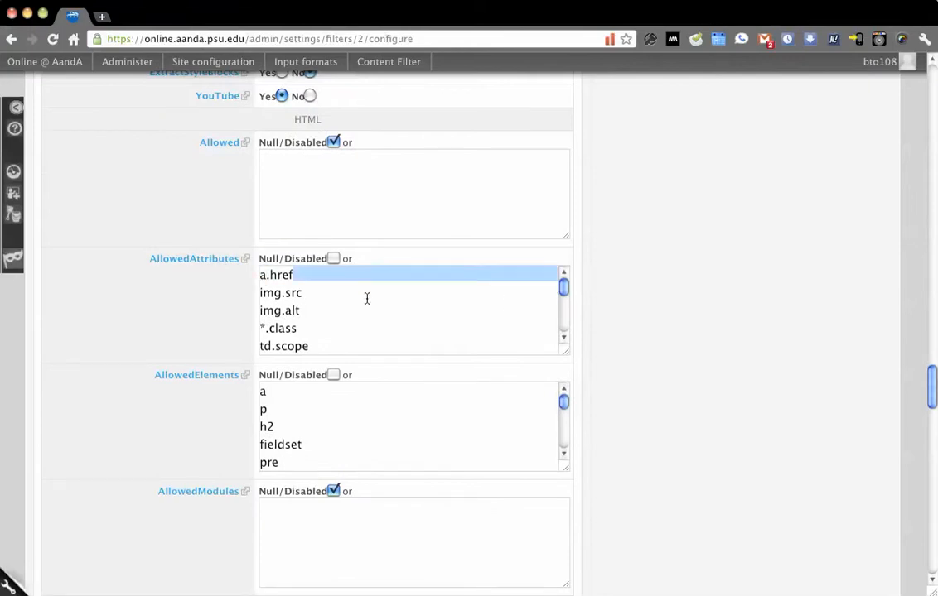
pyautogui.click(279, 310)
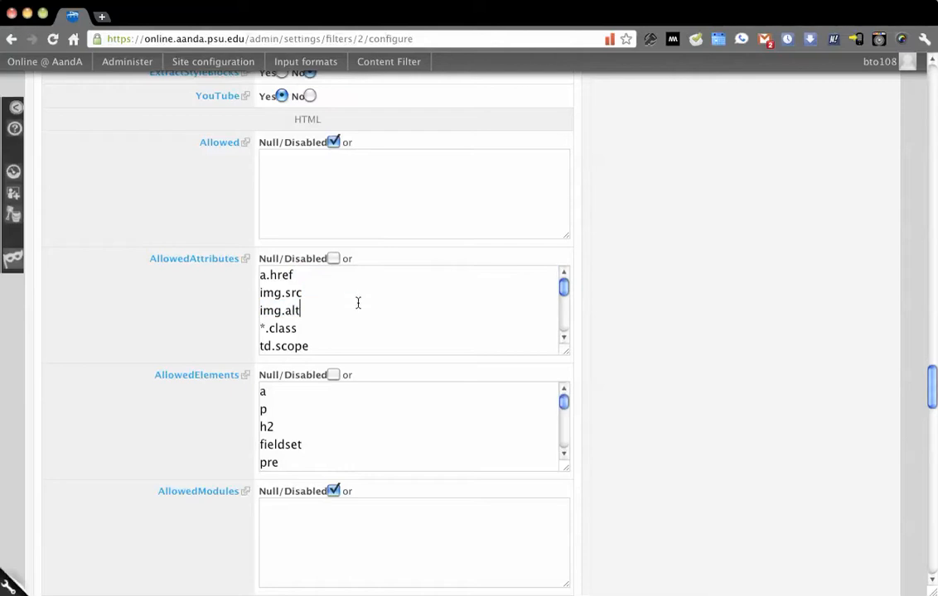
pyautogui.scroll(-3)
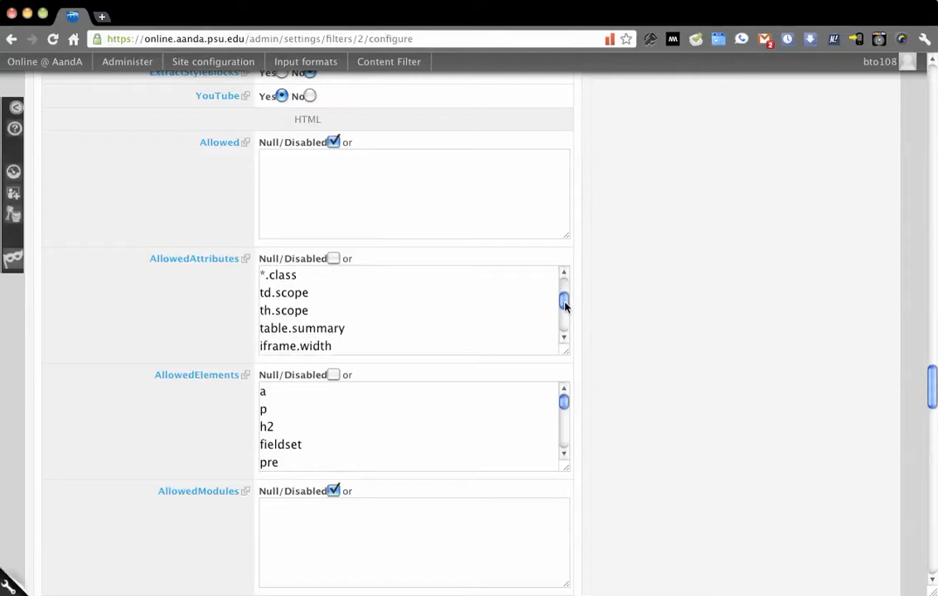
pyautogui.scroll(-3)
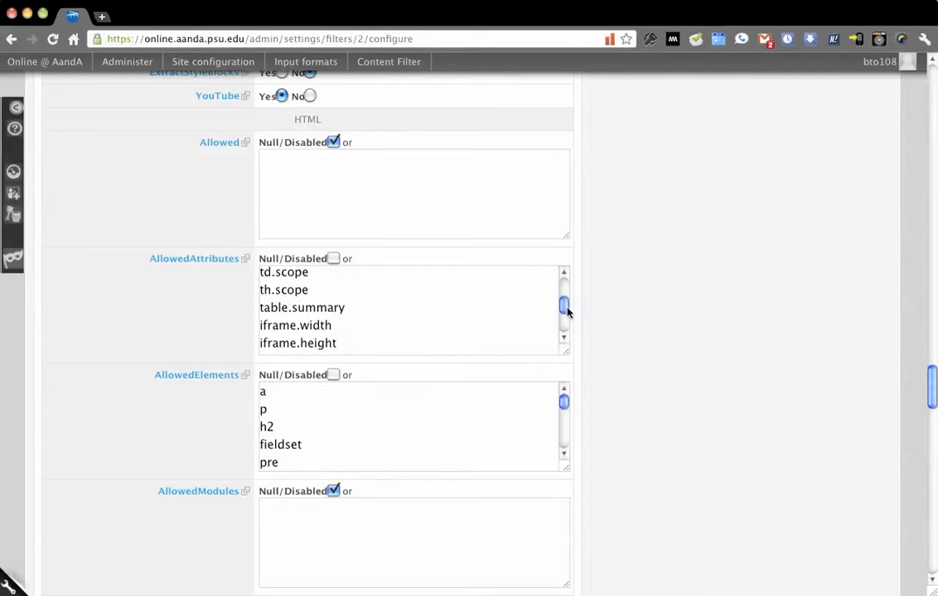
pyautogui.scroll(-3)
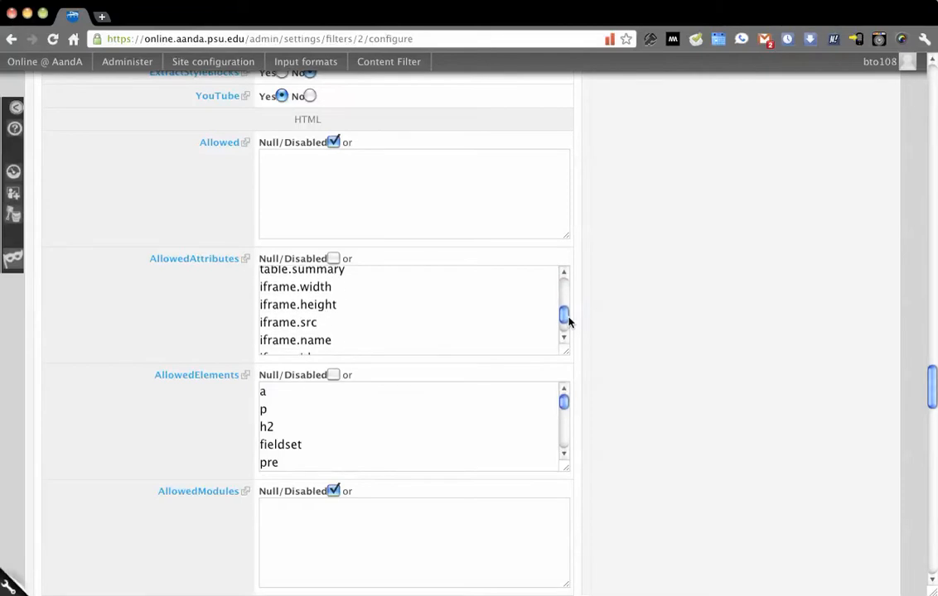
pyautogui.scroll(-3)
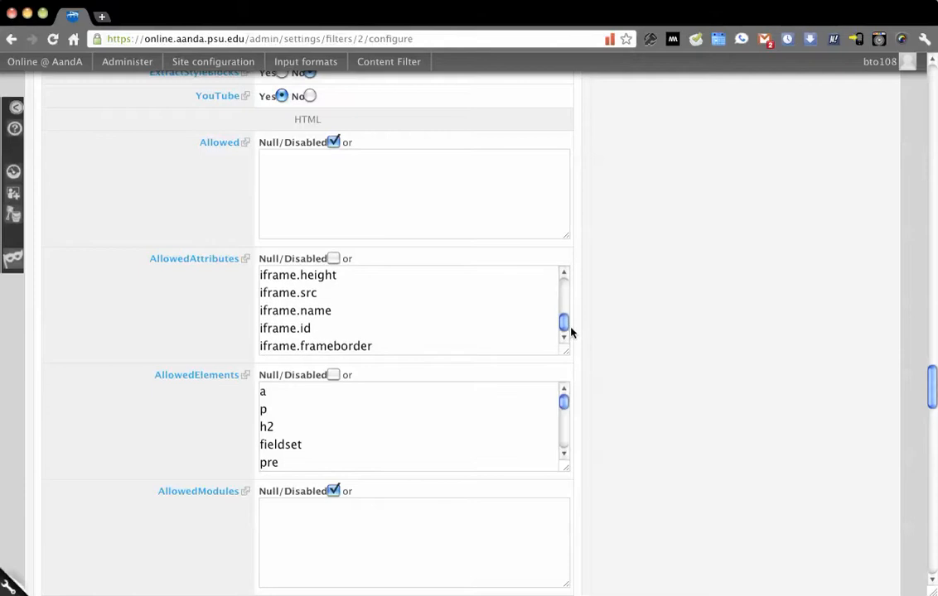
pyautogui.scroll(-3)
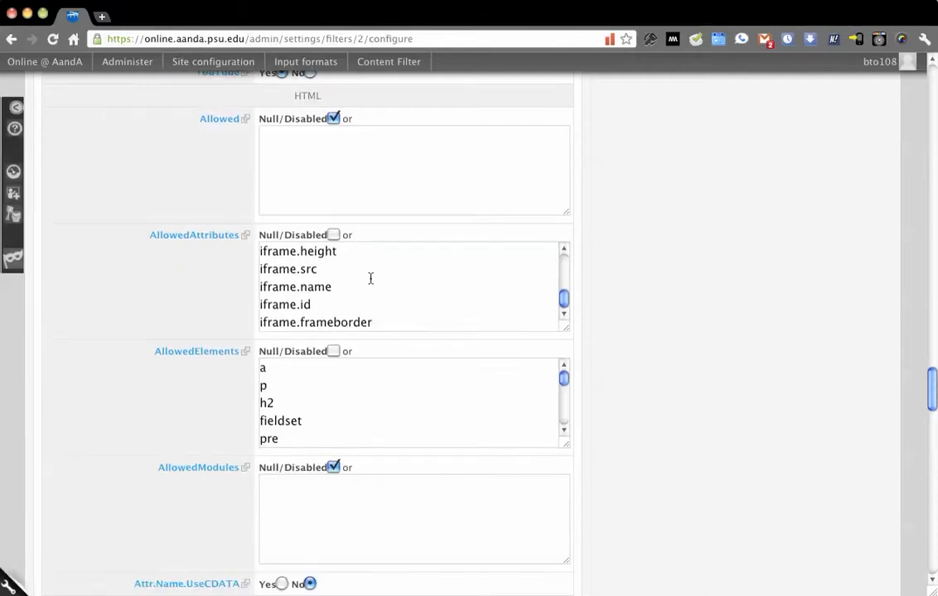
pyautogui.scroll(-3)
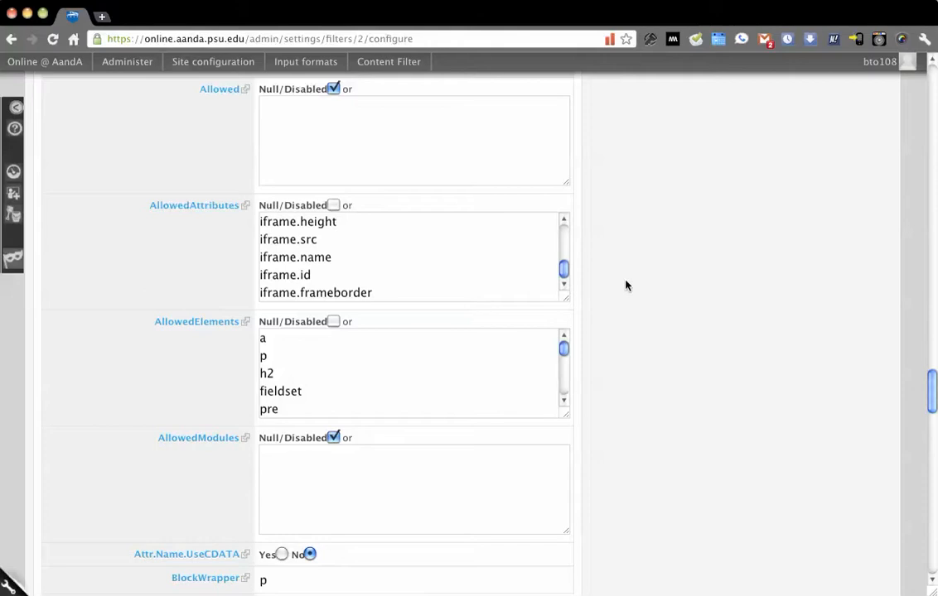
pyautogui.scroll(-3)
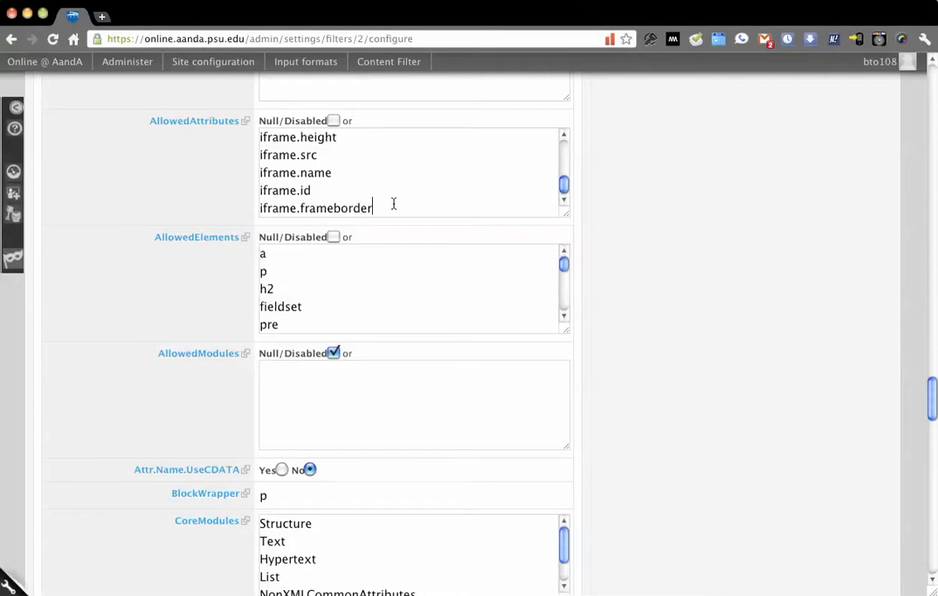
pyautogui.write('<d')
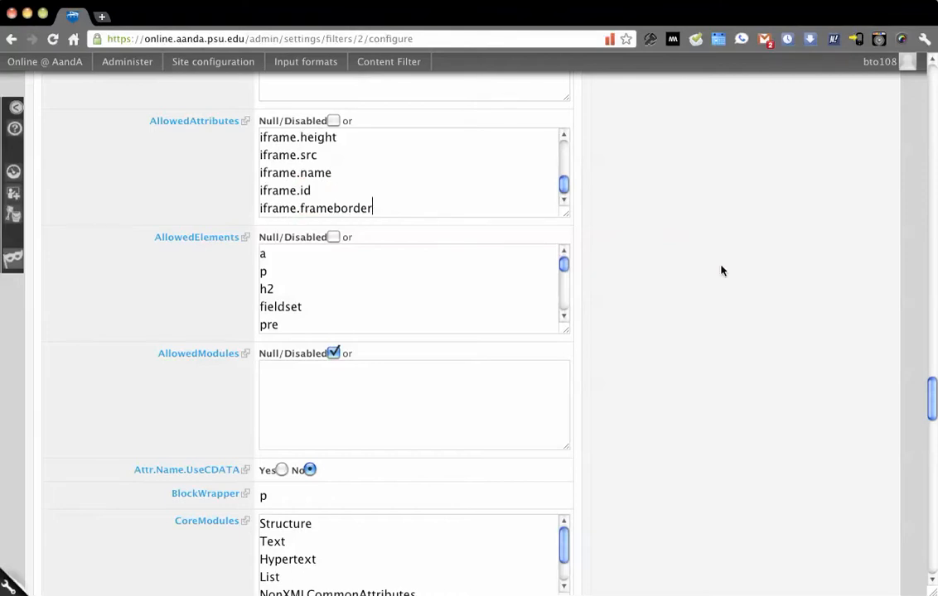
pyautogui.scroll(-3)
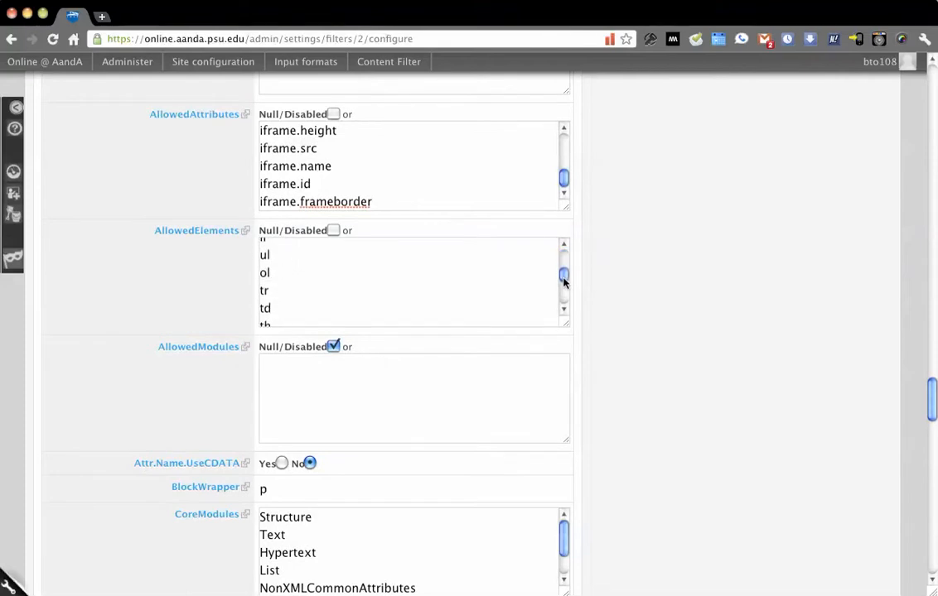
pyautogui.scroll(-3)
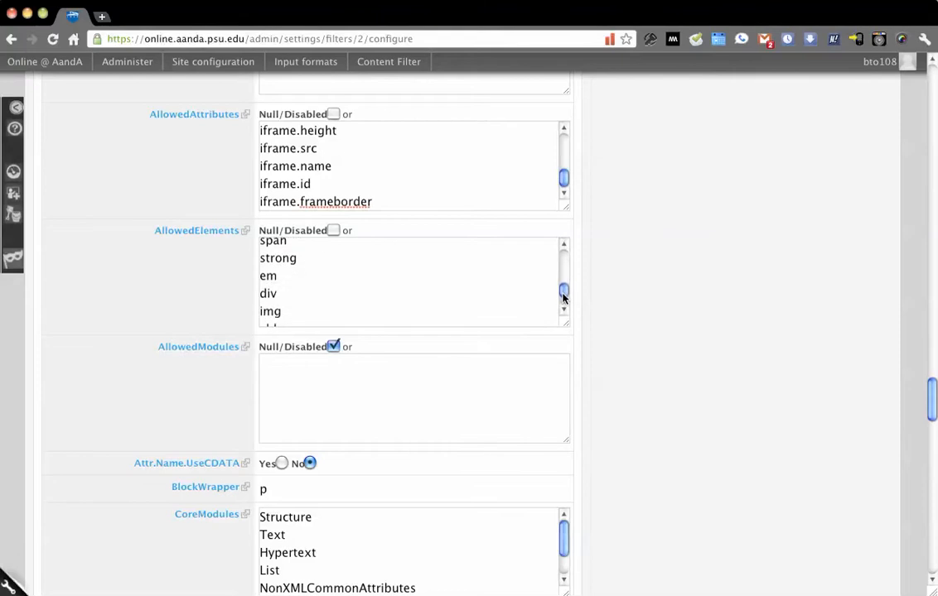
pyautogui.scroll(-3)
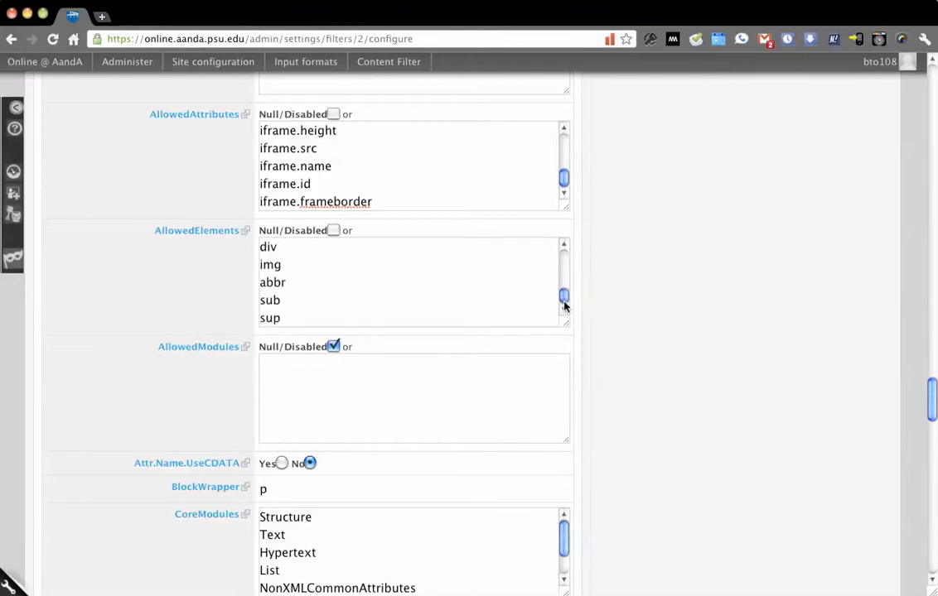
pyautogui.scroll(-3)
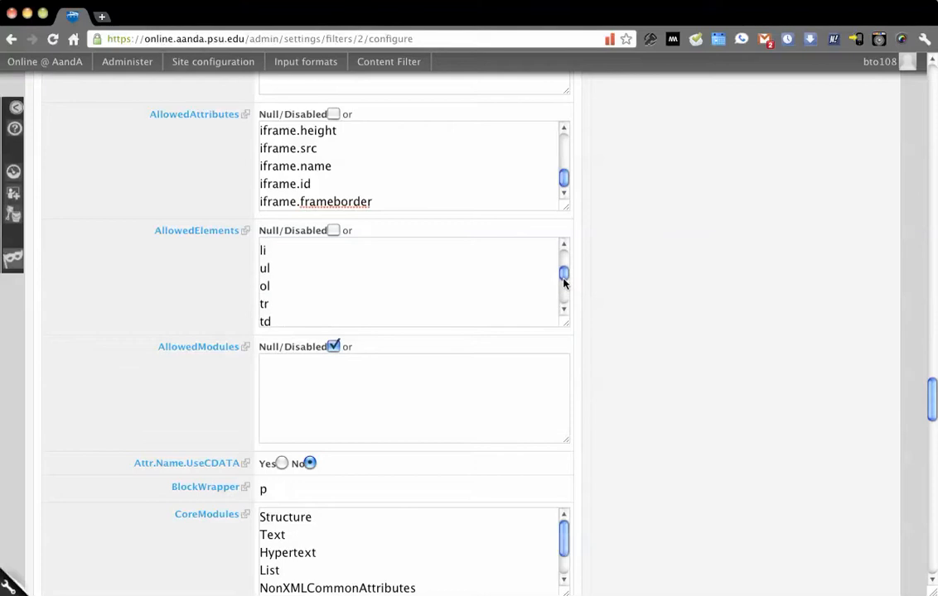
pyautogui.scroll(-3)
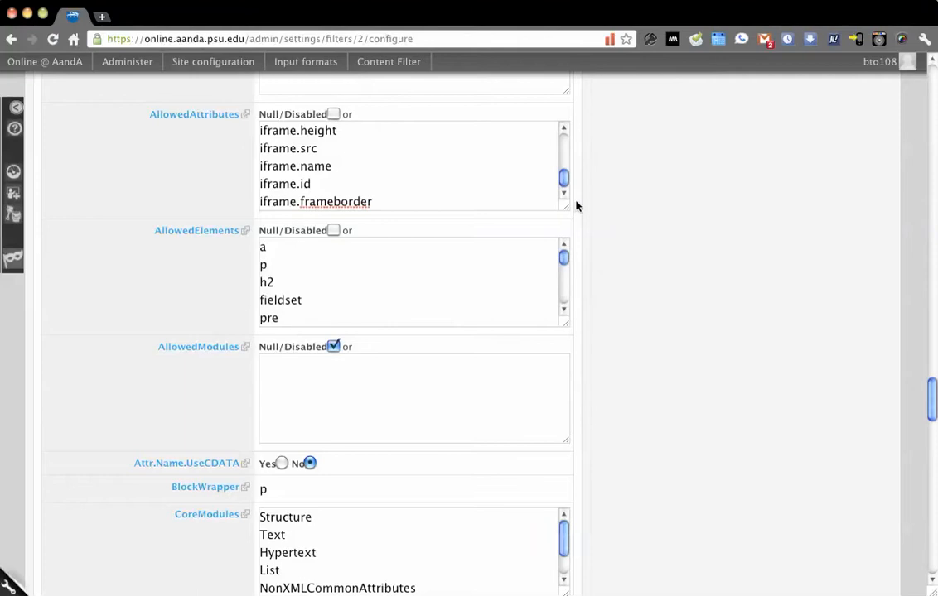
pyautogui.scroll(-3)
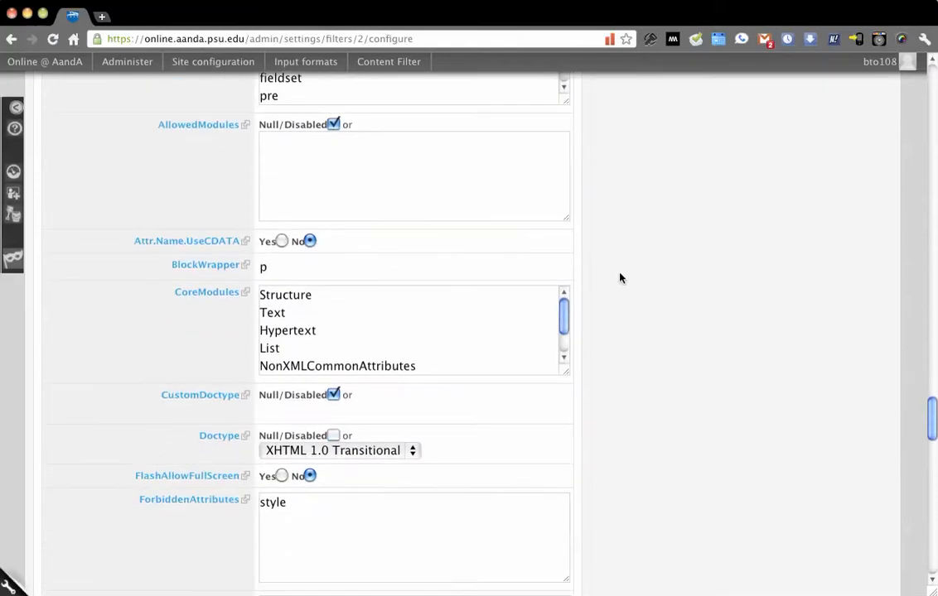
pyautogui.scroll(-3)
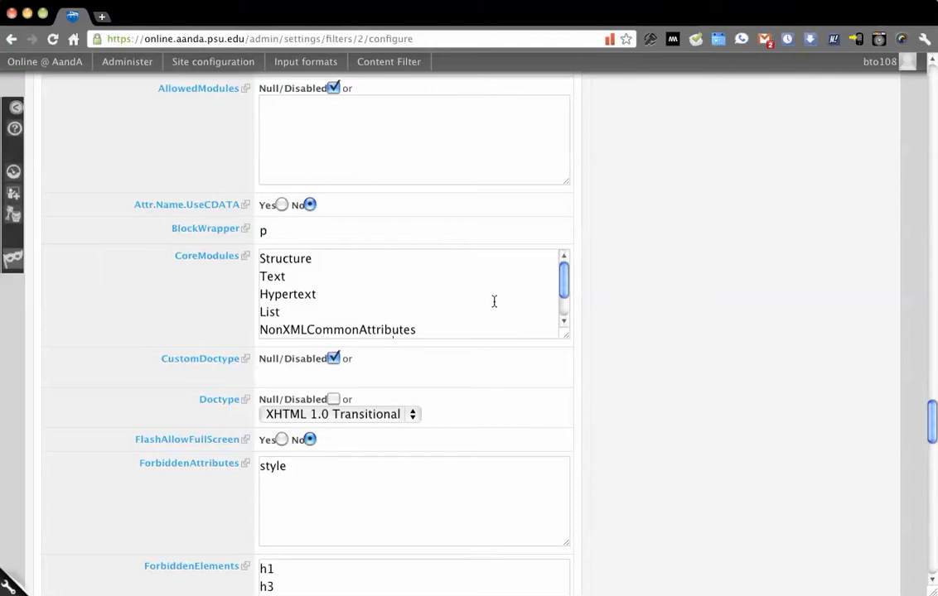
pyautogui.scroll(-3)
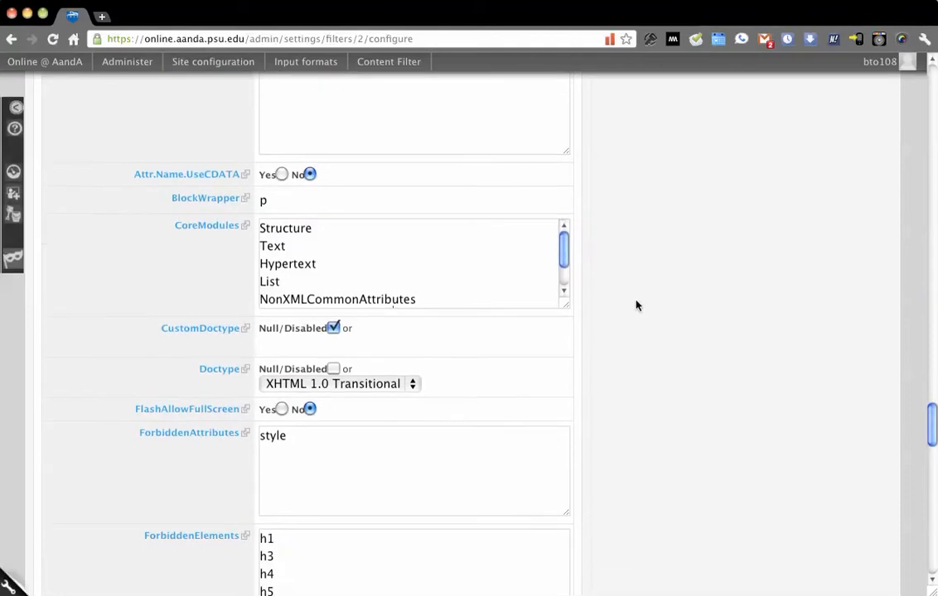
pyautogui.scroll(-3)
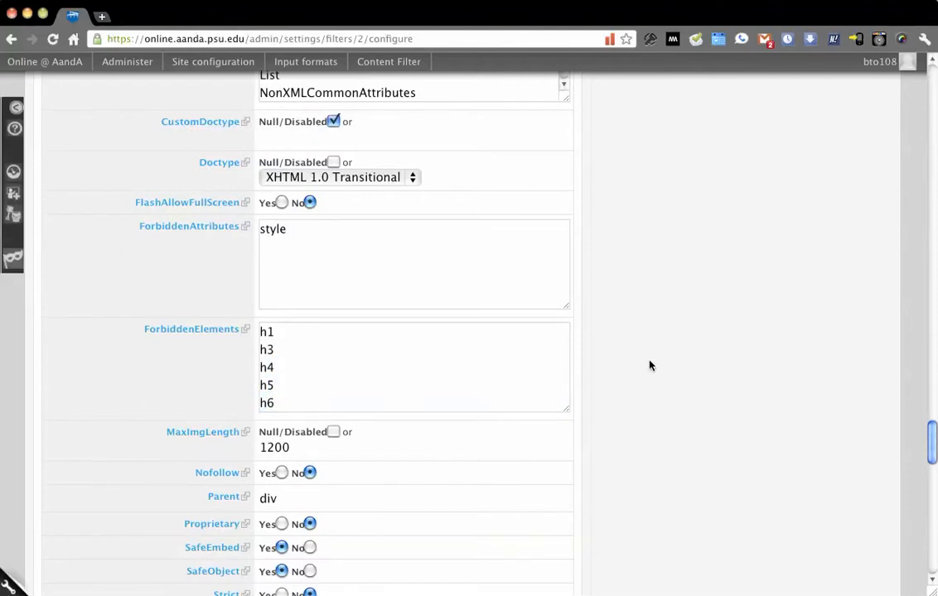
pyautogui.moveTo(596, 298)
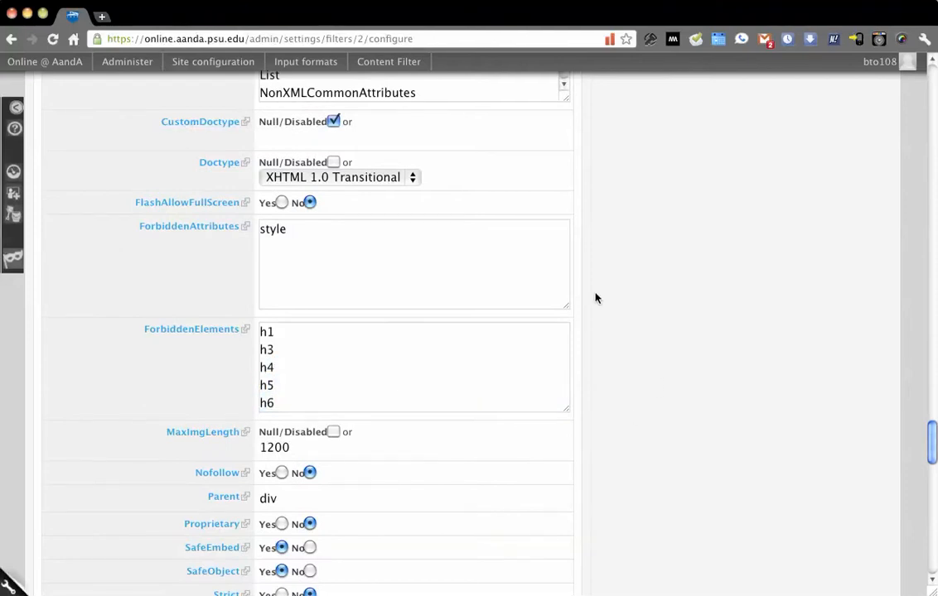
pyautogui.scroll(-3)
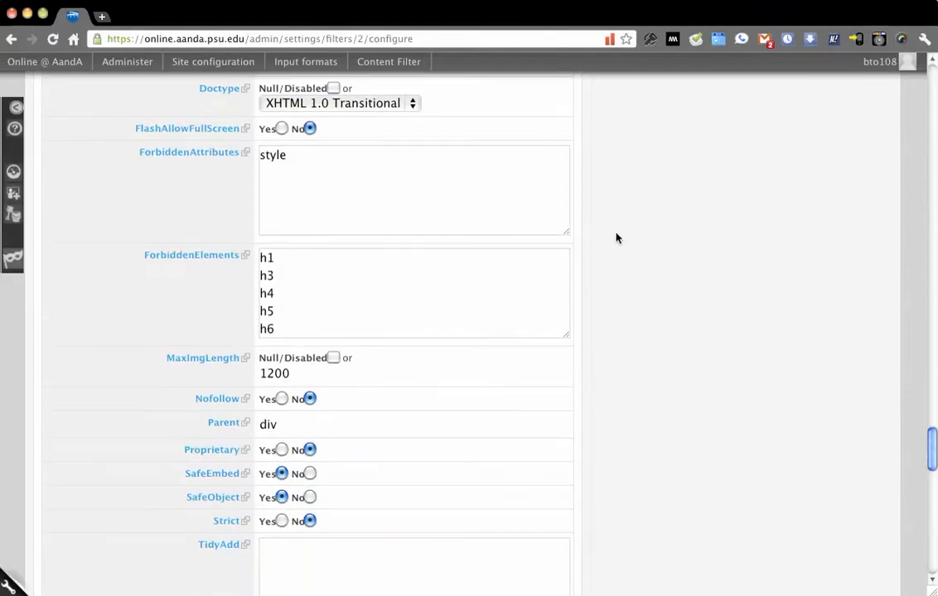
pyautogui.doubleClick(272, 155)
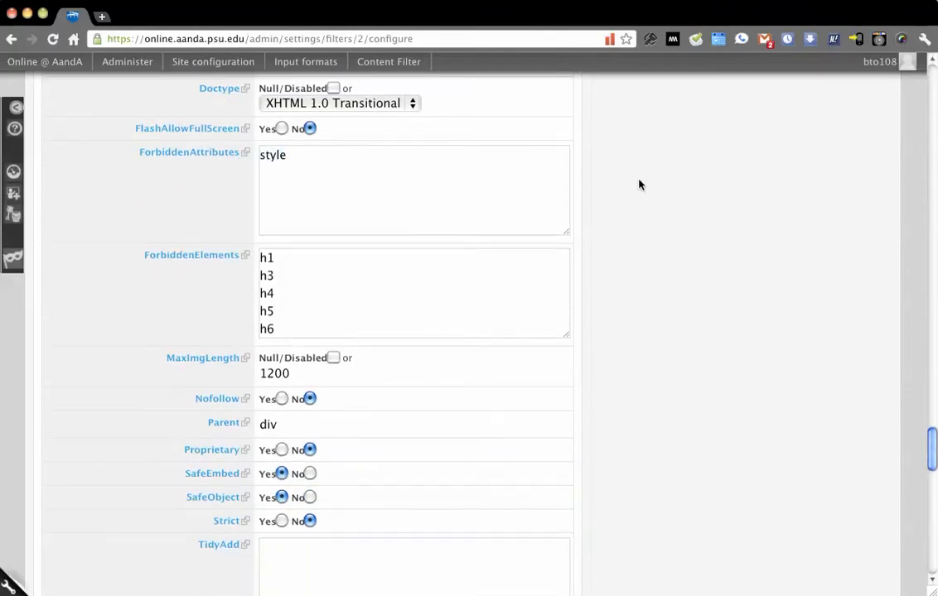
pyautogui.scroll(-3)
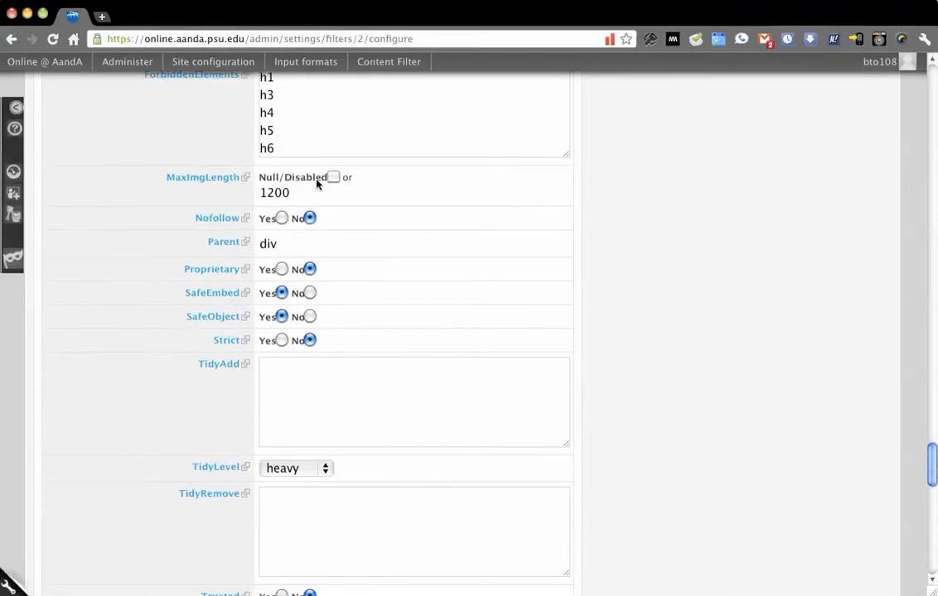
pyautogui.scroll(-3)
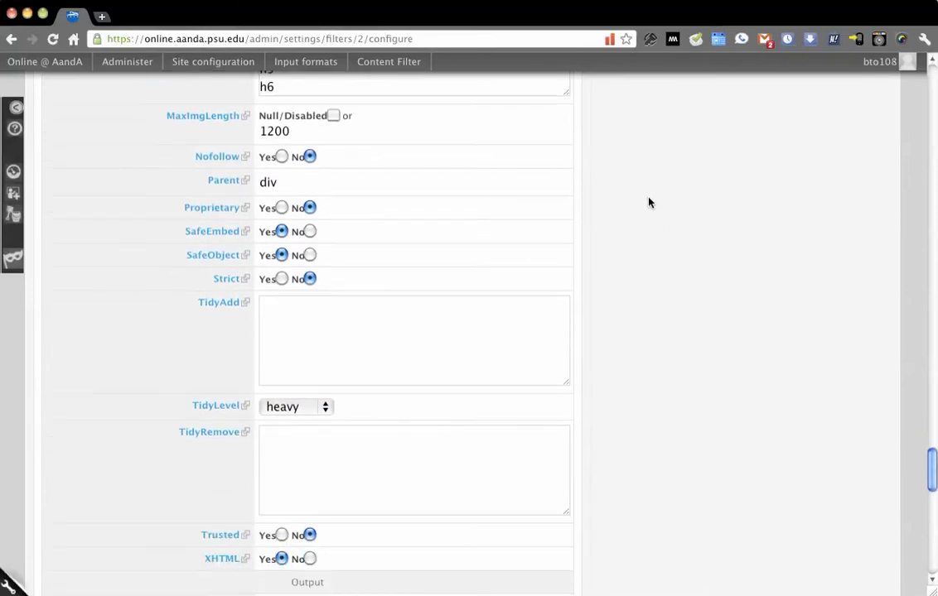
pyautogui.scroll(-3)
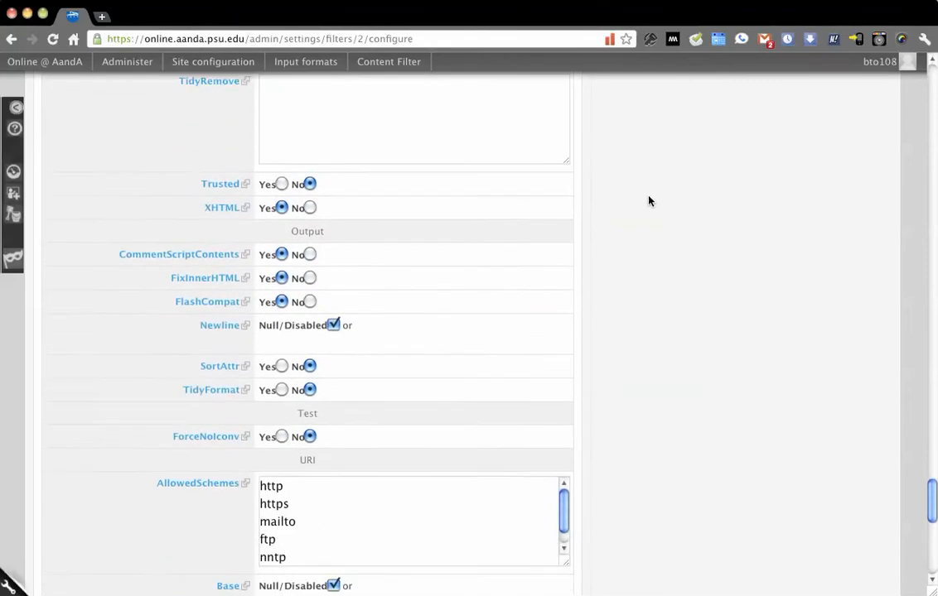
pyautogui.scroll(-3)
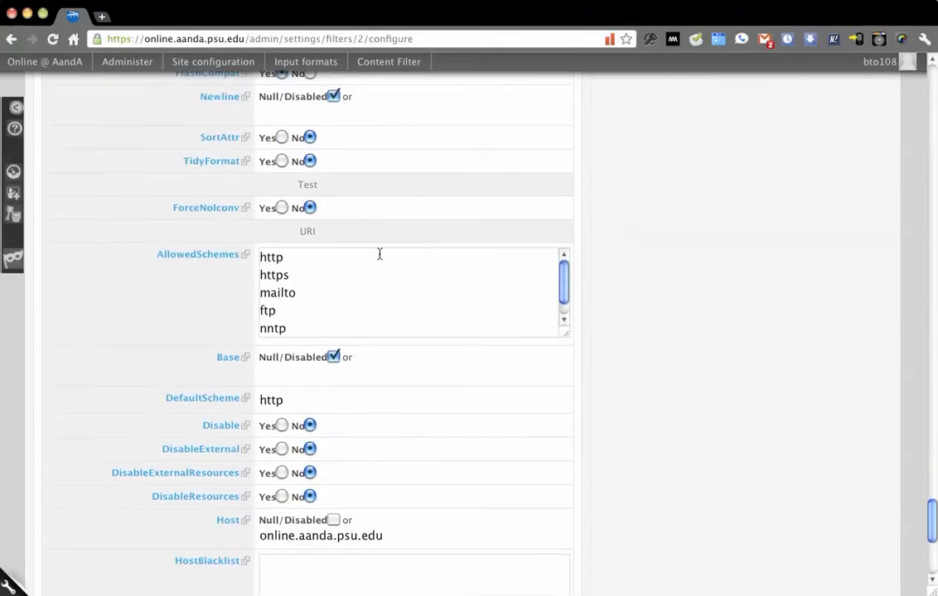
pyautogui.scroll(-3)
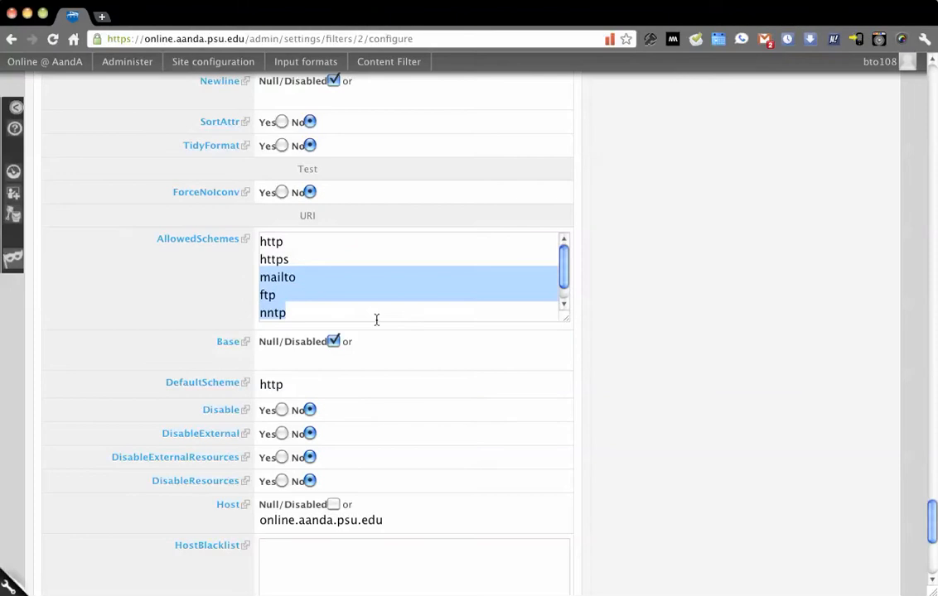
pyautogui.scroll(-3)
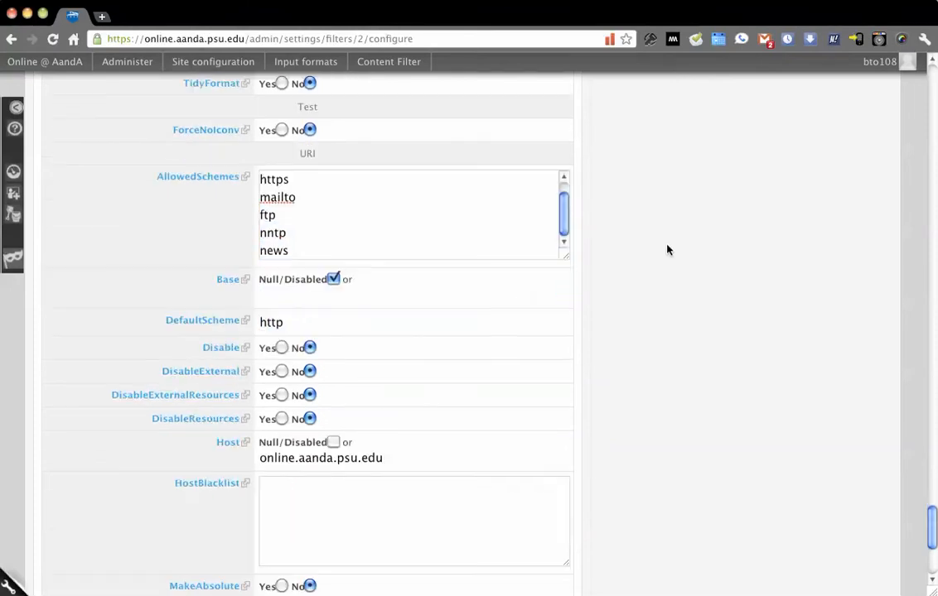
pyautogui.scroll(-3)
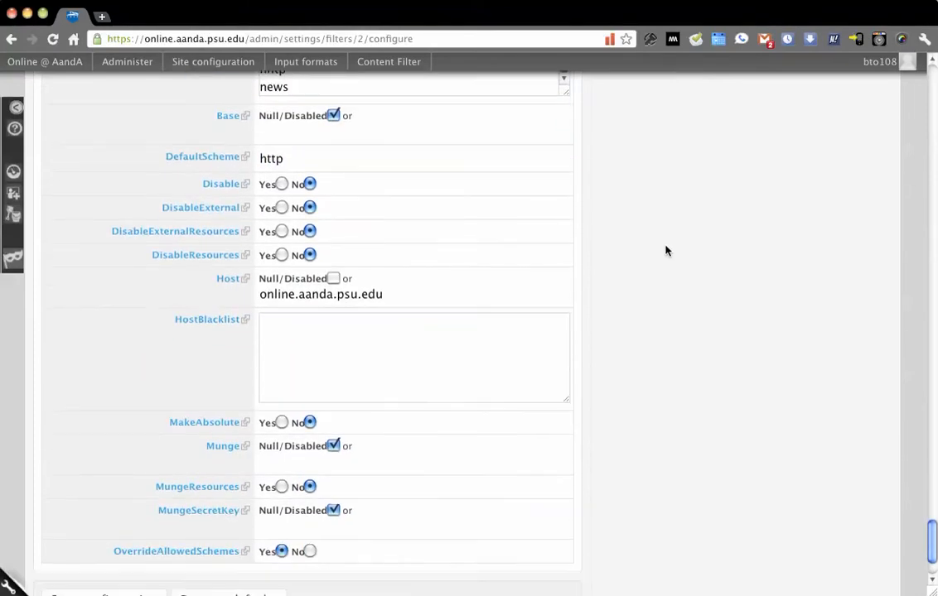
pyautogui.scroll(-3)
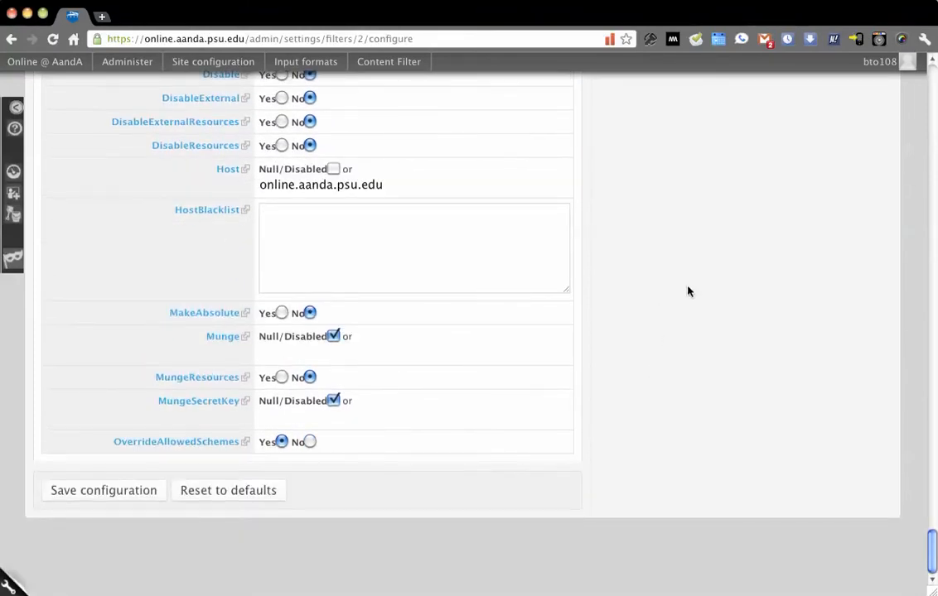
pyautogui.moveTo(647, 103)
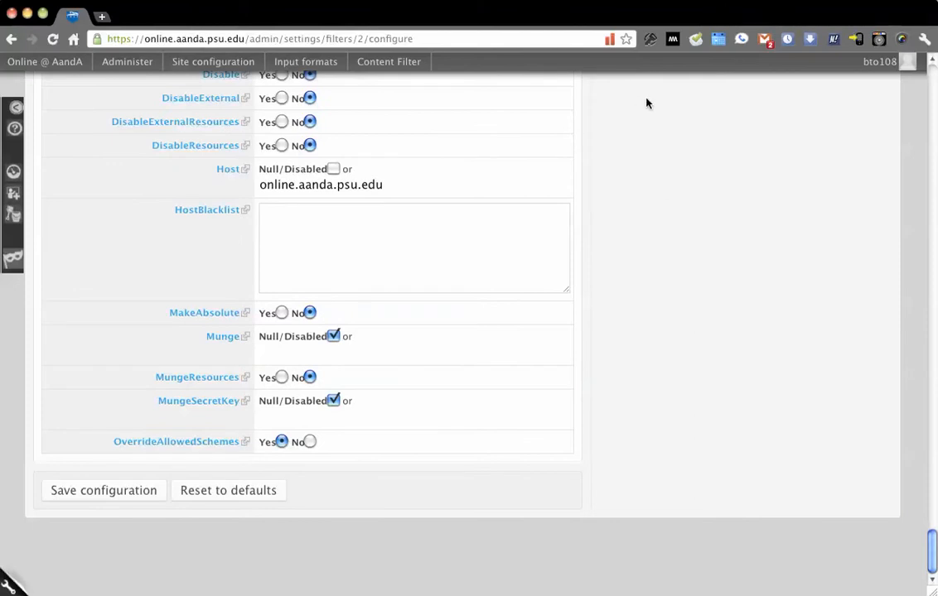